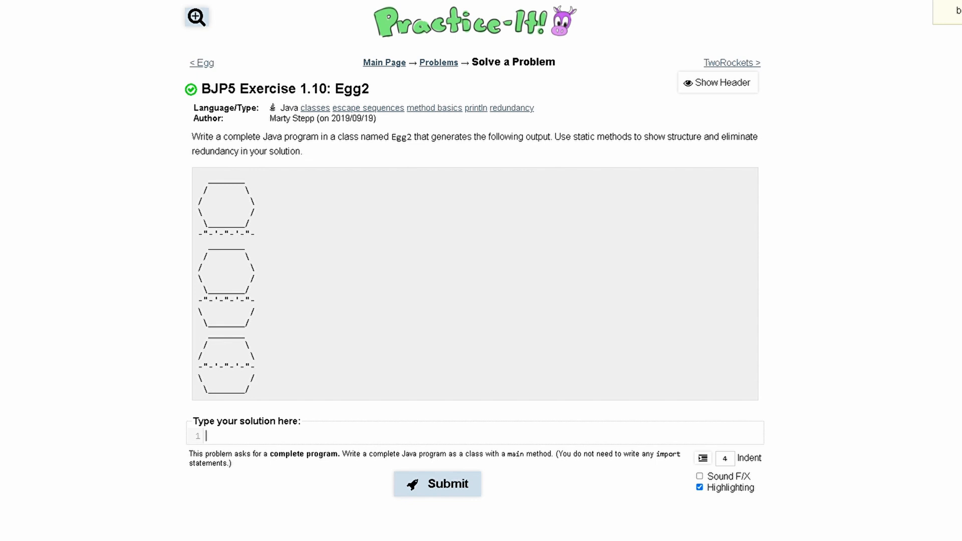
- Declare 'public class Egg2' with opening and closing braces
text(p)
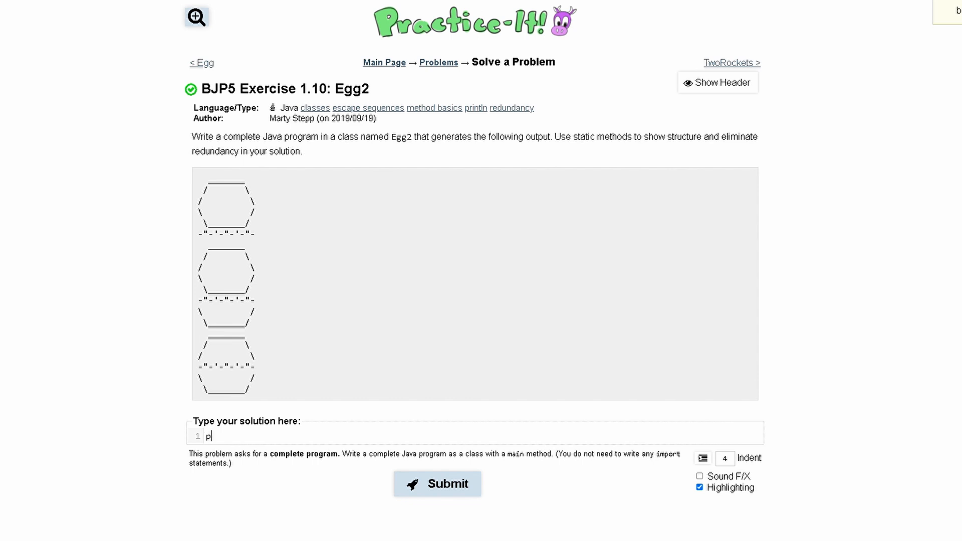
text(ublic)
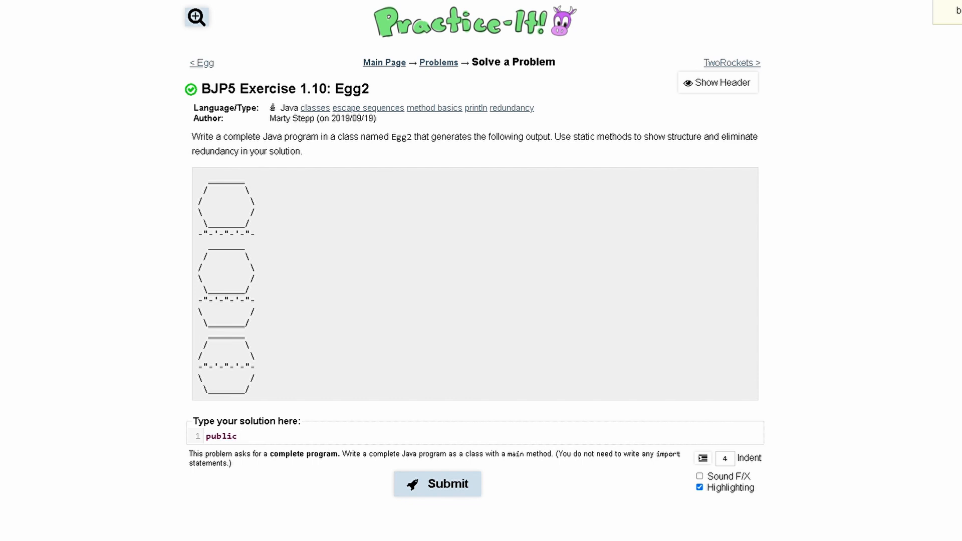
text(class Egg)
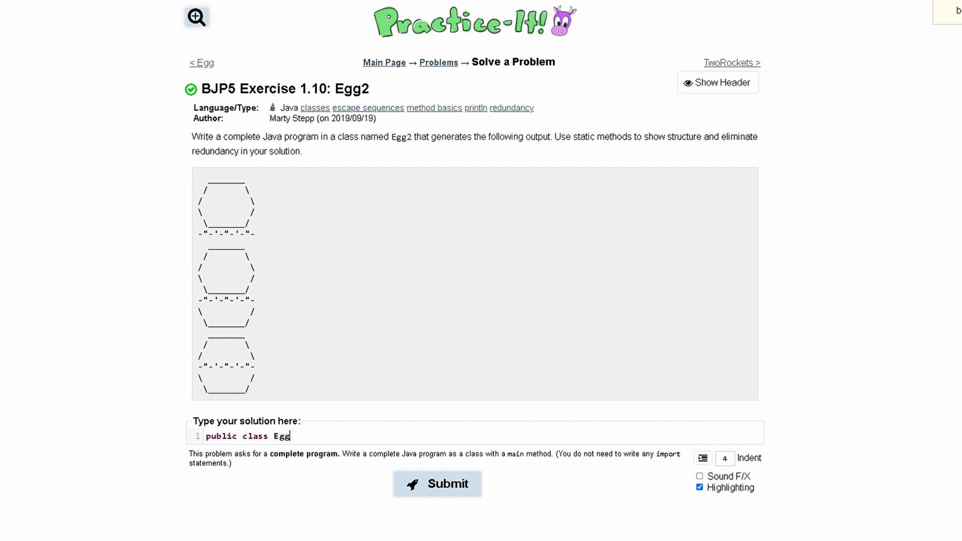
text(2{)
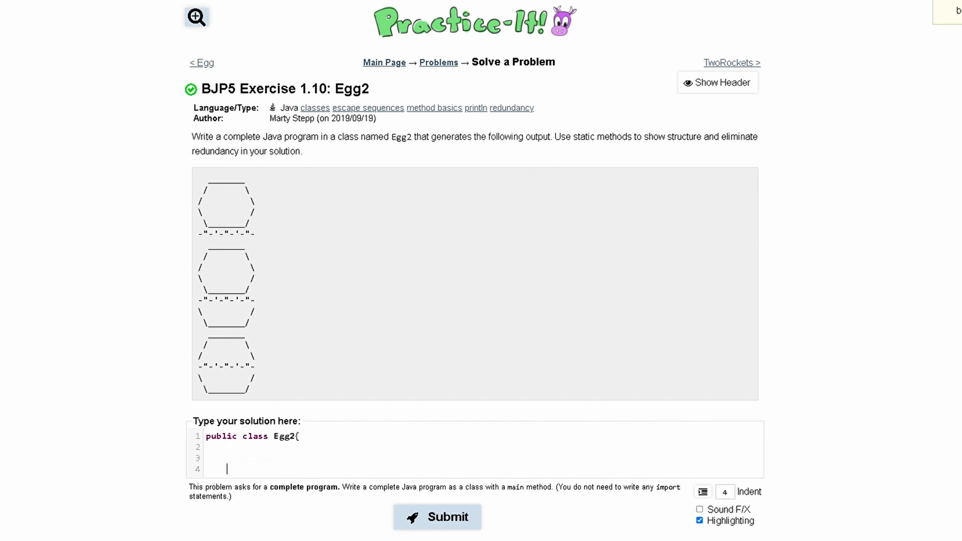
text(})
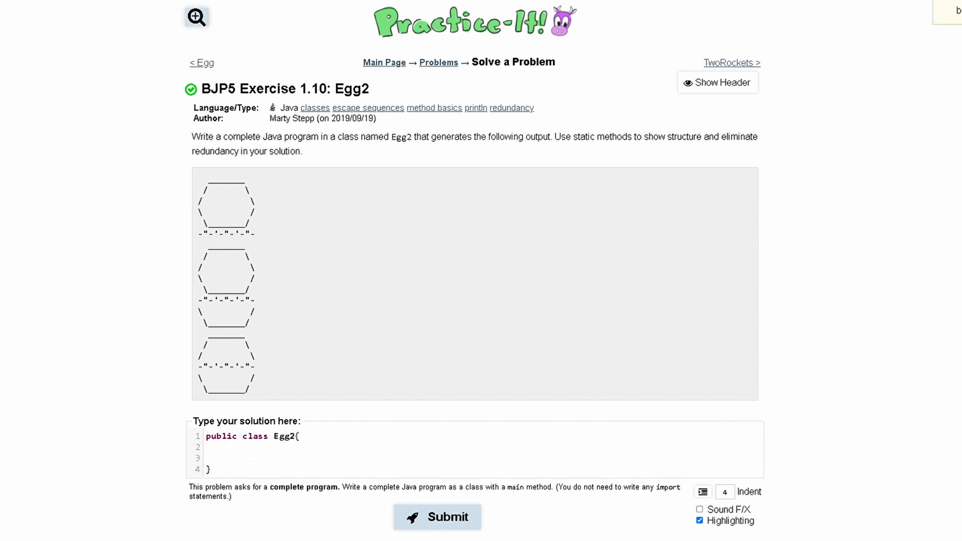
- Add 'public static void main(String[] args){' inside the Egg2 class
text(s)
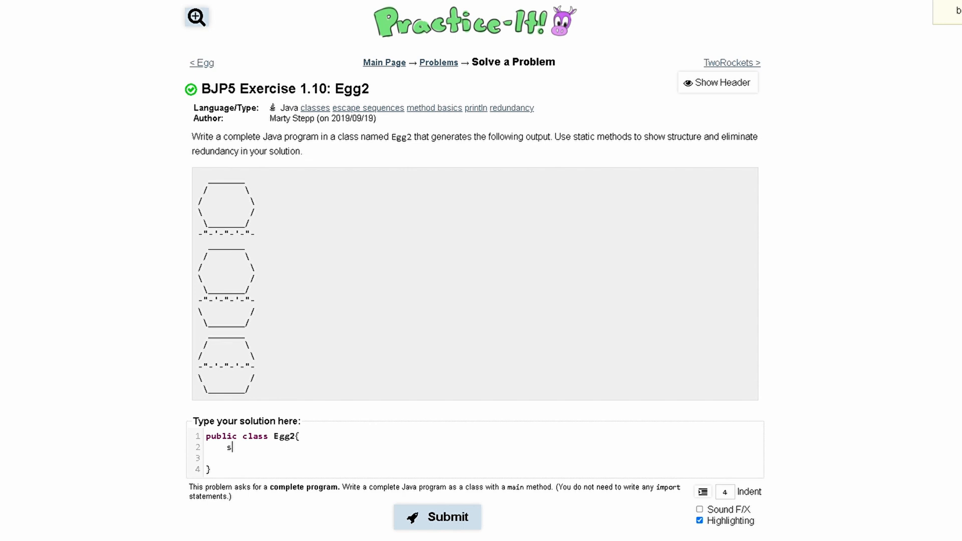
key(Backspace)
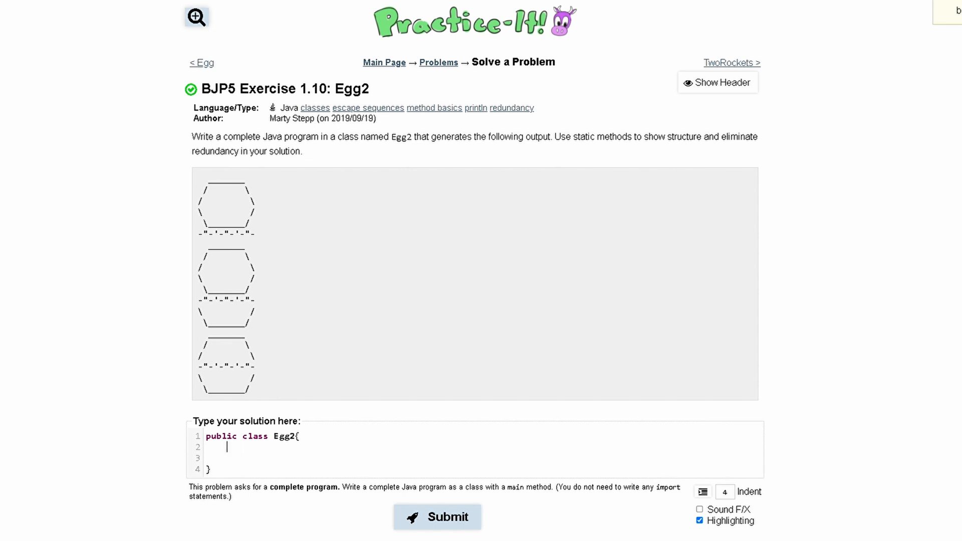
text(public static)
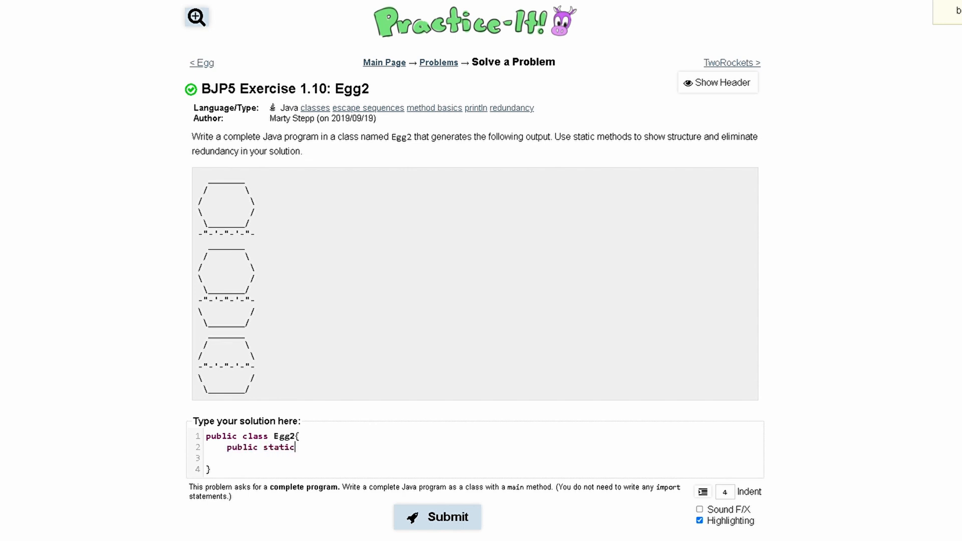
text(m)
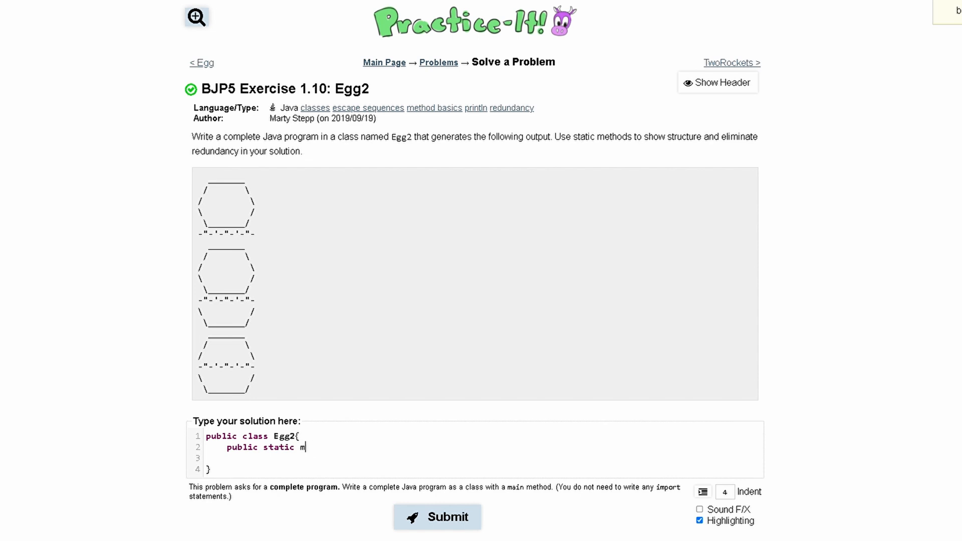
text(oid main())
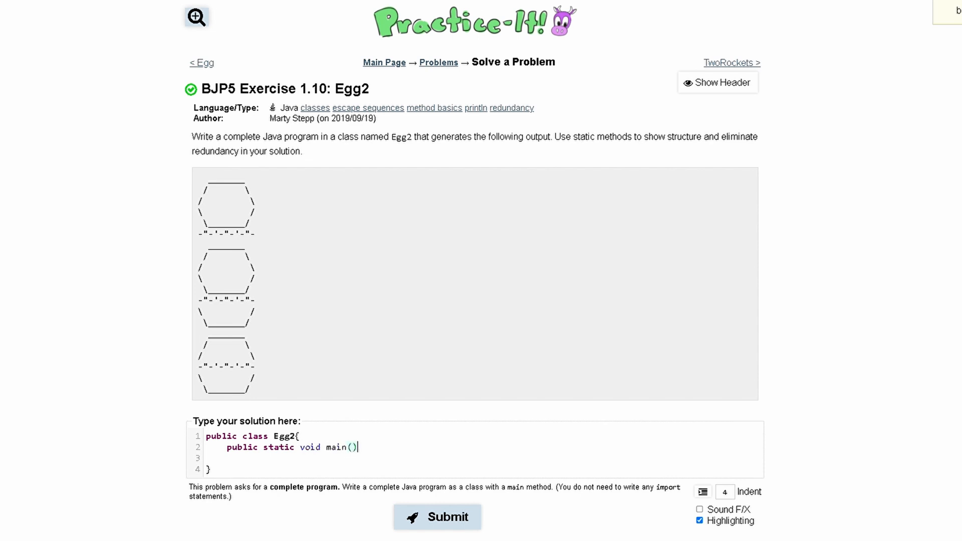
text(String[] arg)
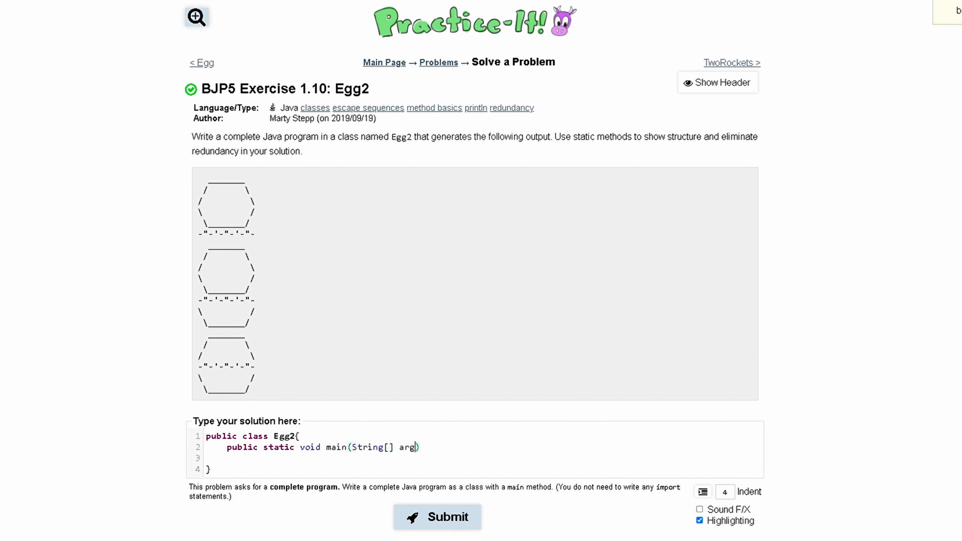
text(s){)
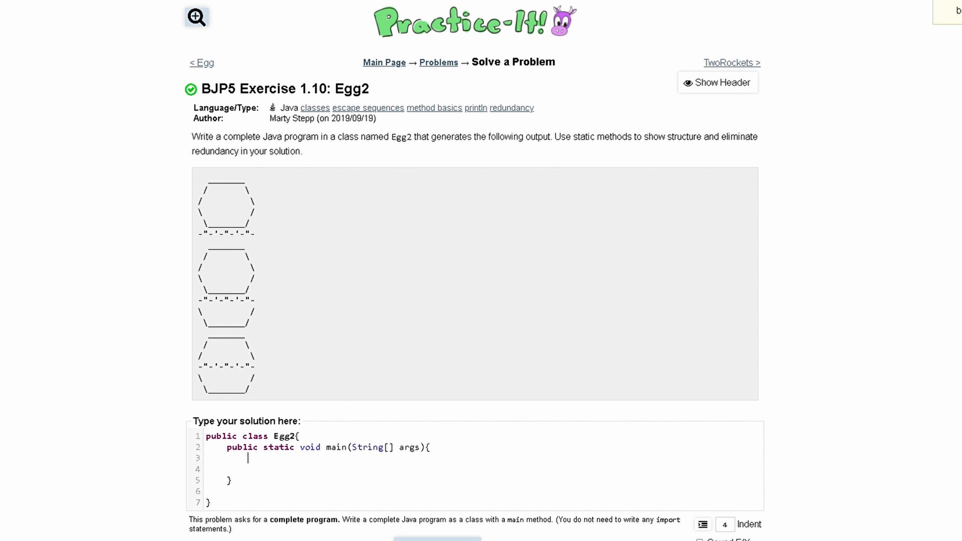
- Call top(), mid() and bot() in main, leaving a blank line below it
text(top();)
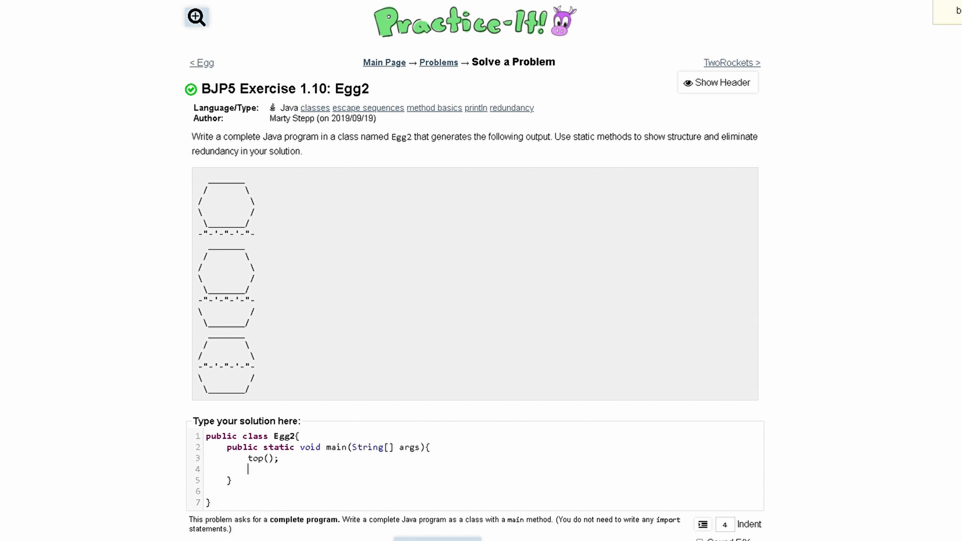
text(mid();)
text(bot)
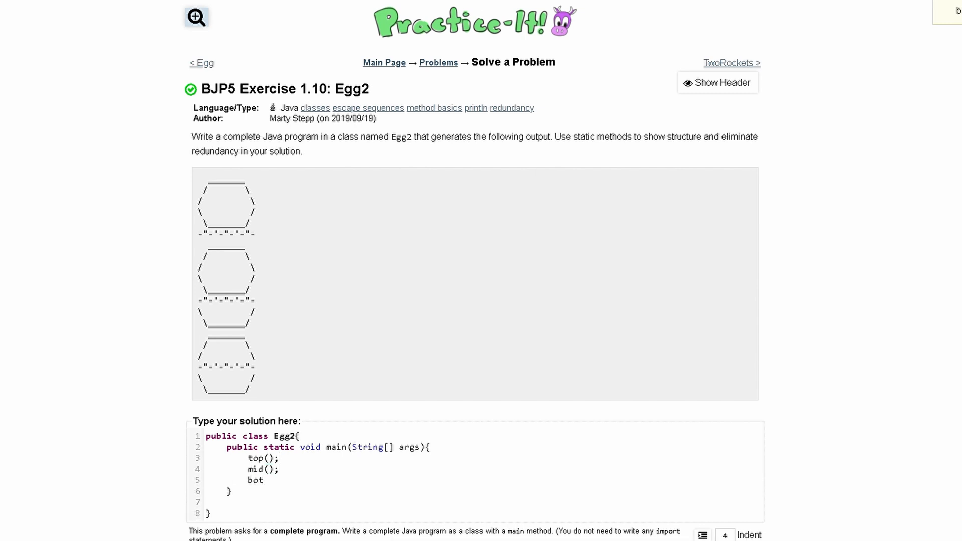
text(();)
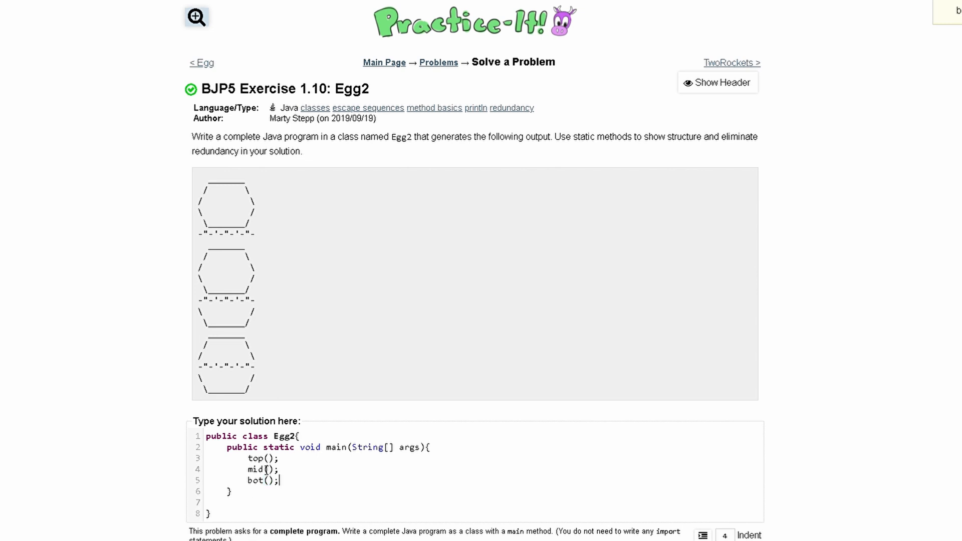
mouse_move(198, 189)
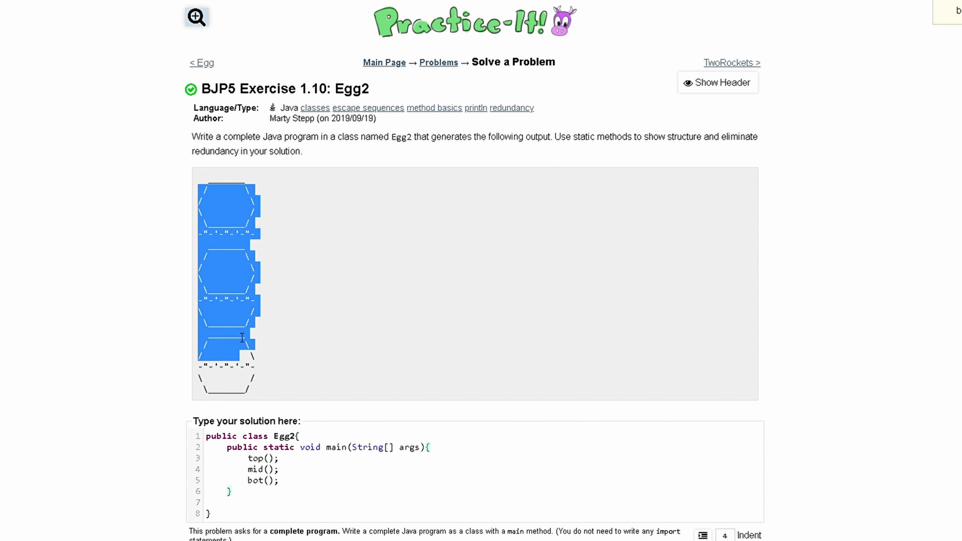
mouse_move(301, 320)
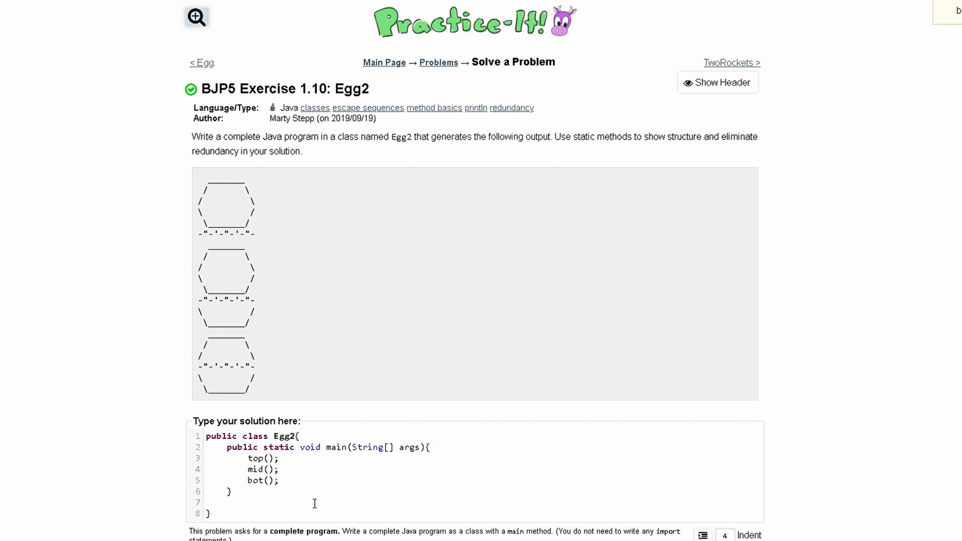
key(enter)
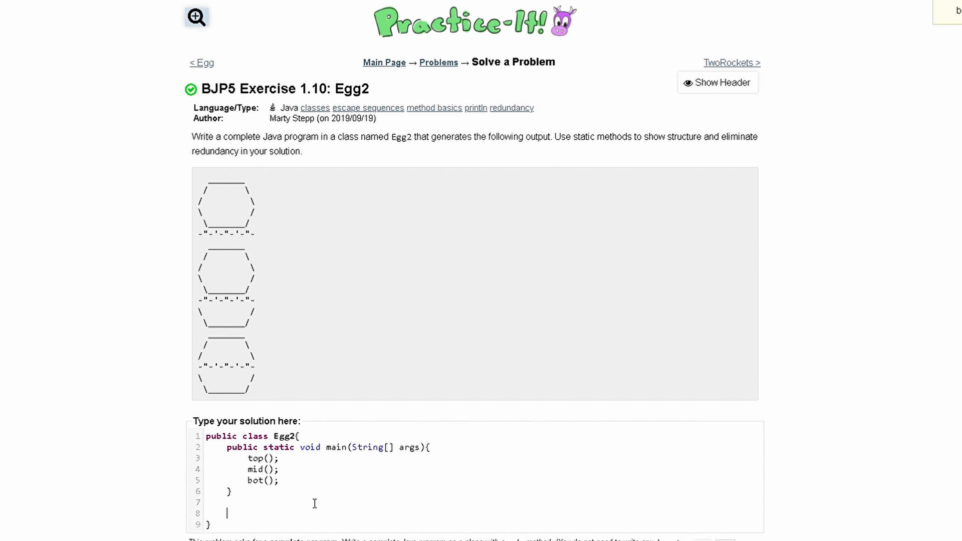
mouse_move(264, 481)
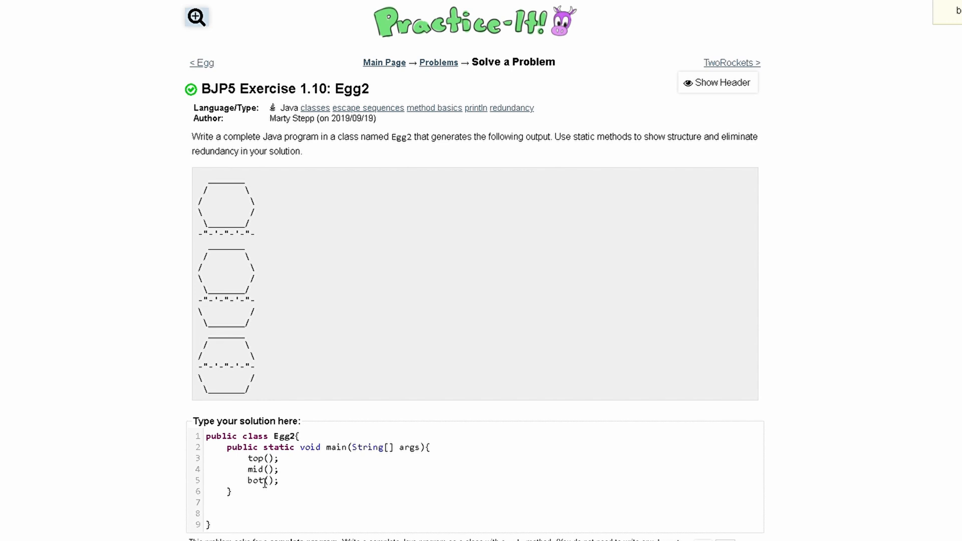
- Declare 'public static void top(){' below main
text(public)
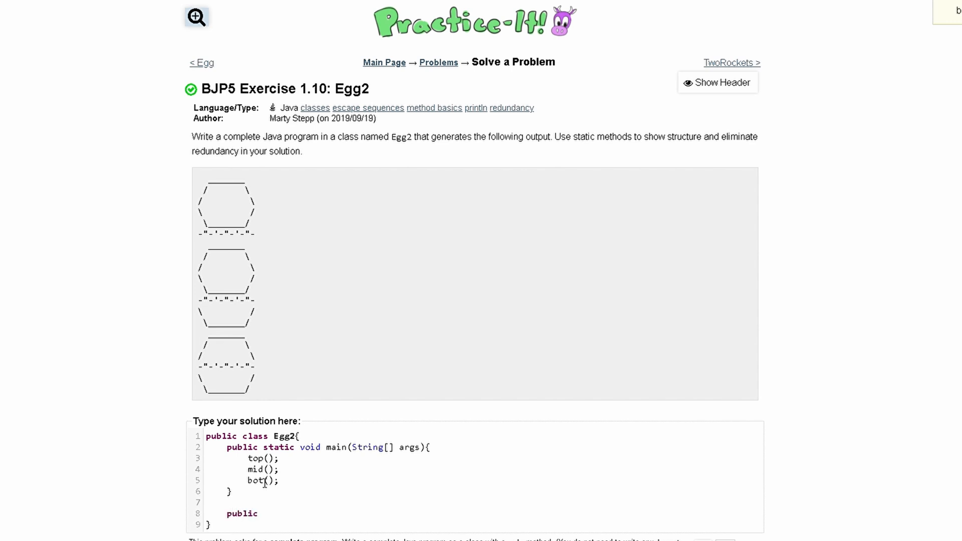
text(static)
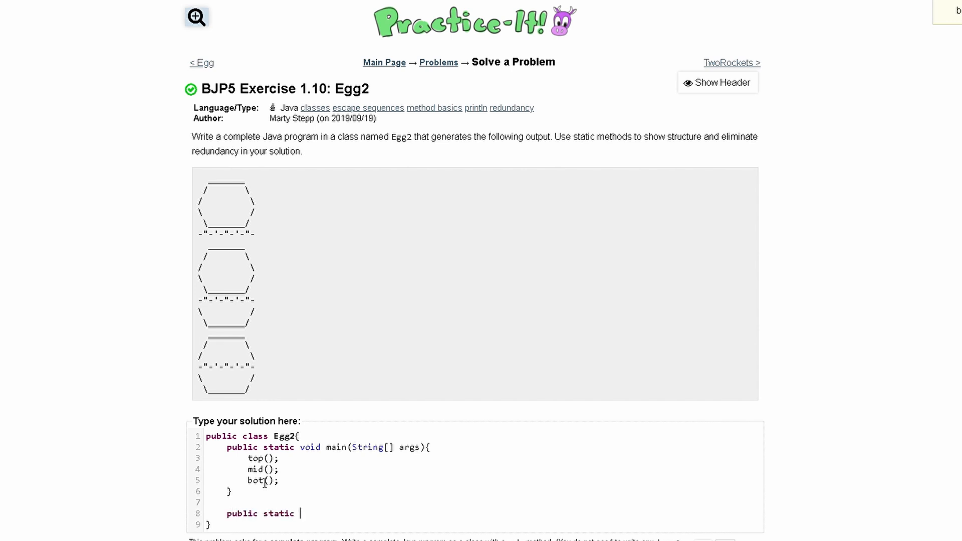
text(void top)
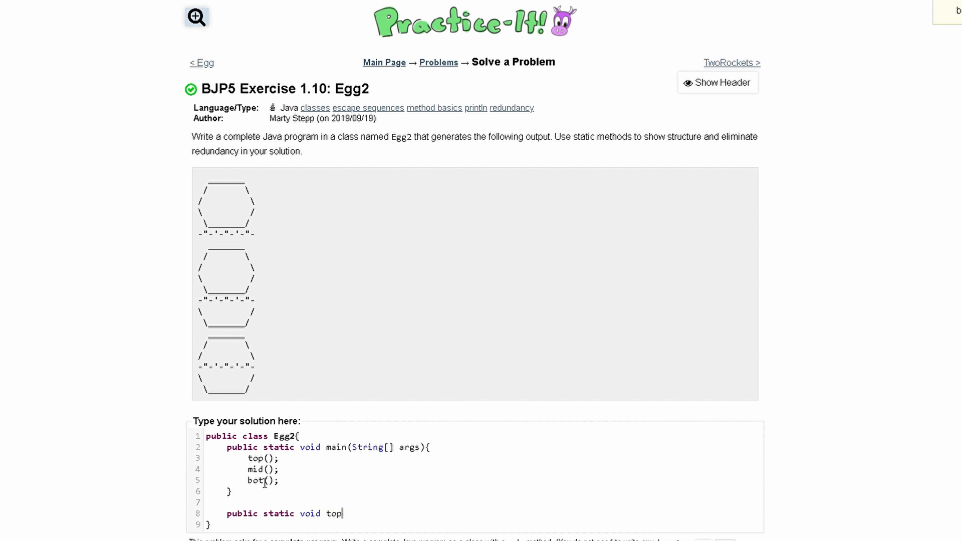
text((){)
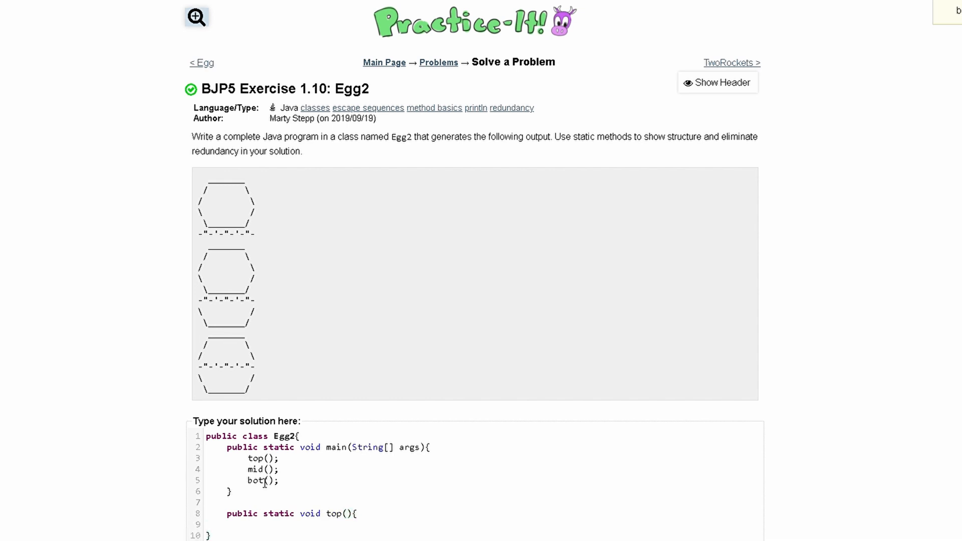
- Put an empty System.out.println(""); inside top()
click(227, 524)
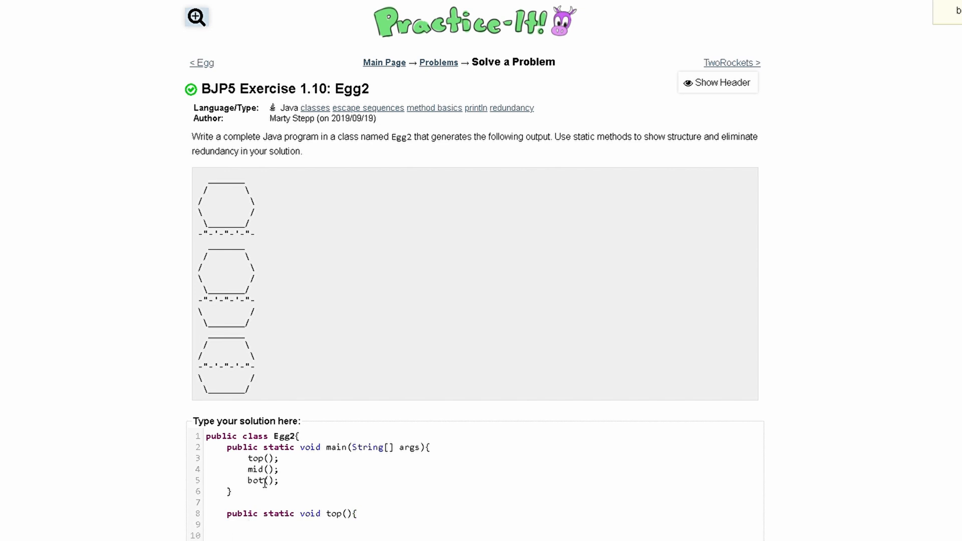
text(System.)
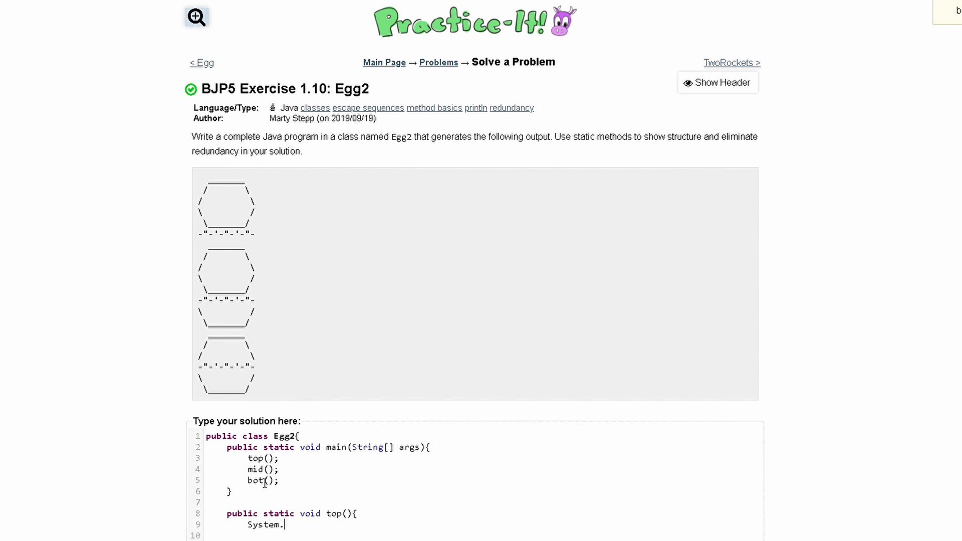
text(out.println)
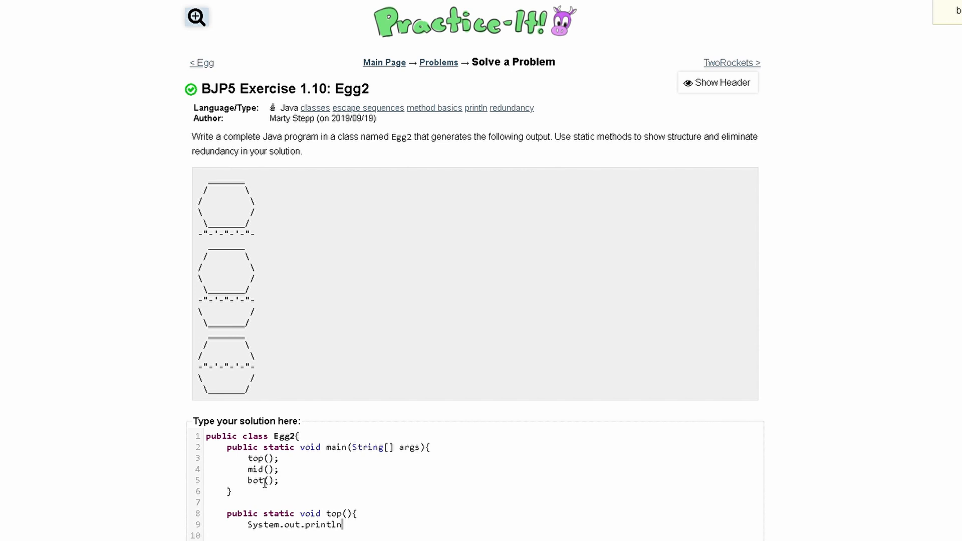
text(();)
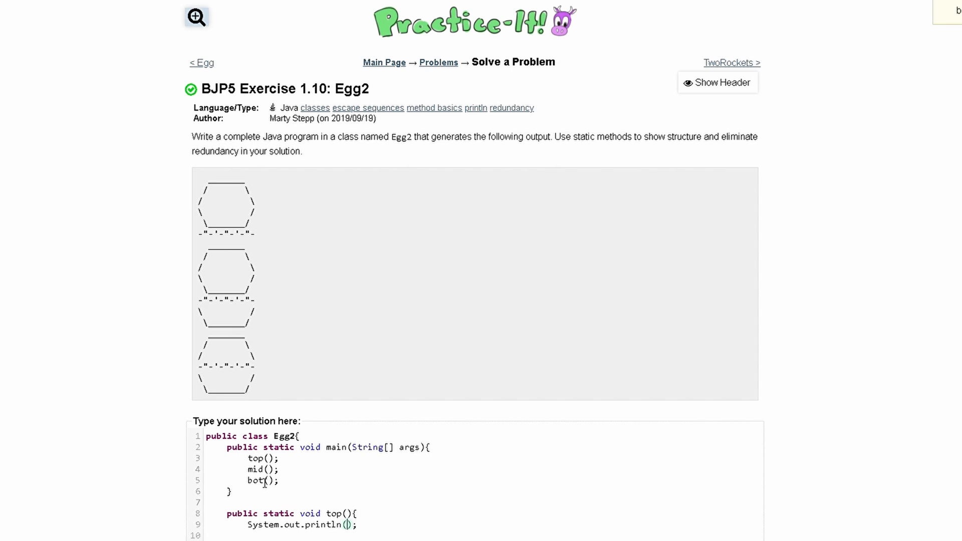
text("")
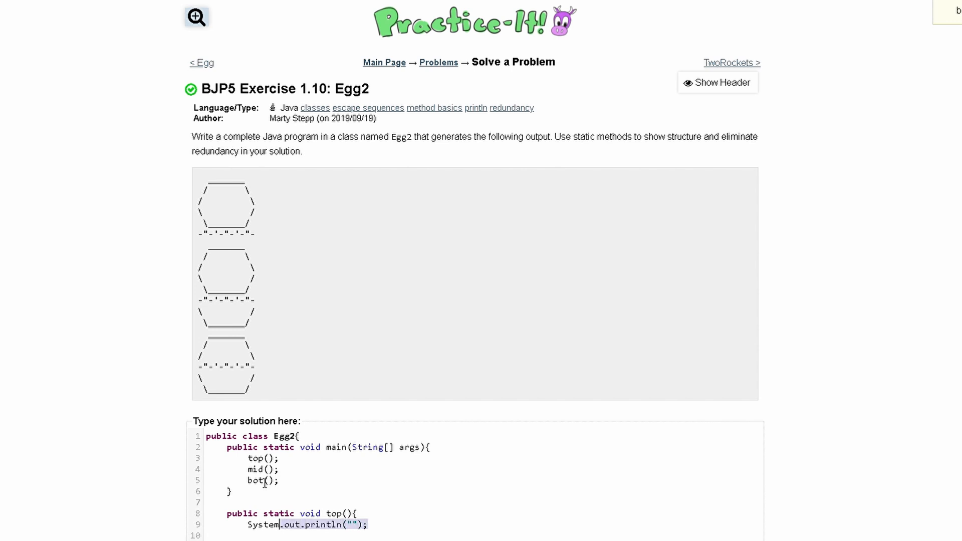
- Fill top()'s three println strings with the egg's upper outline, escaping backslashes
scroll(down, 3)
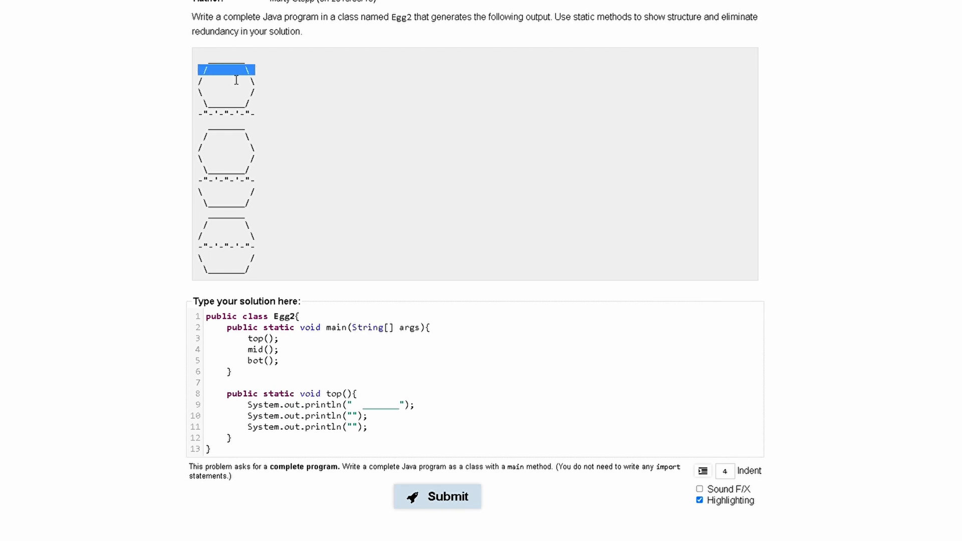
mouse_move(356, 424)
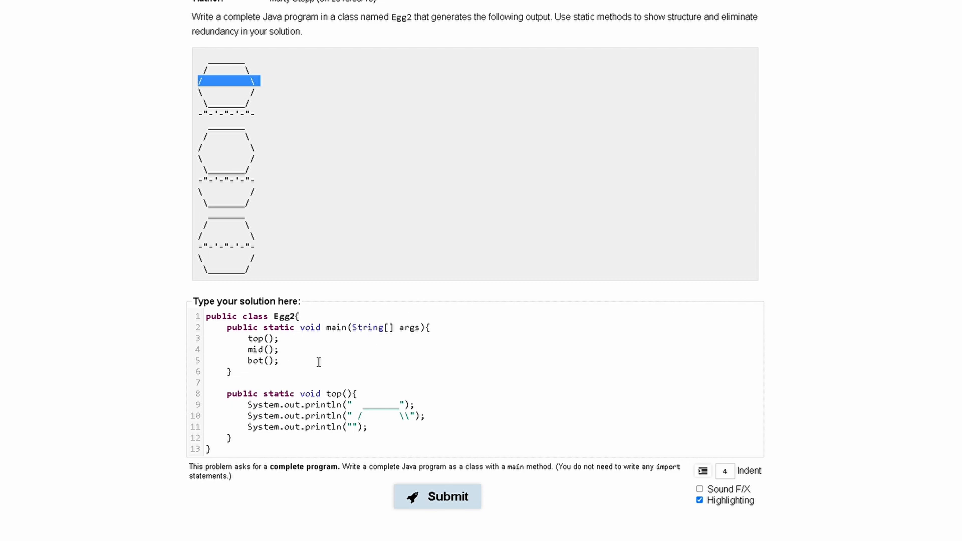
click(355, 427)
text(/         \\)
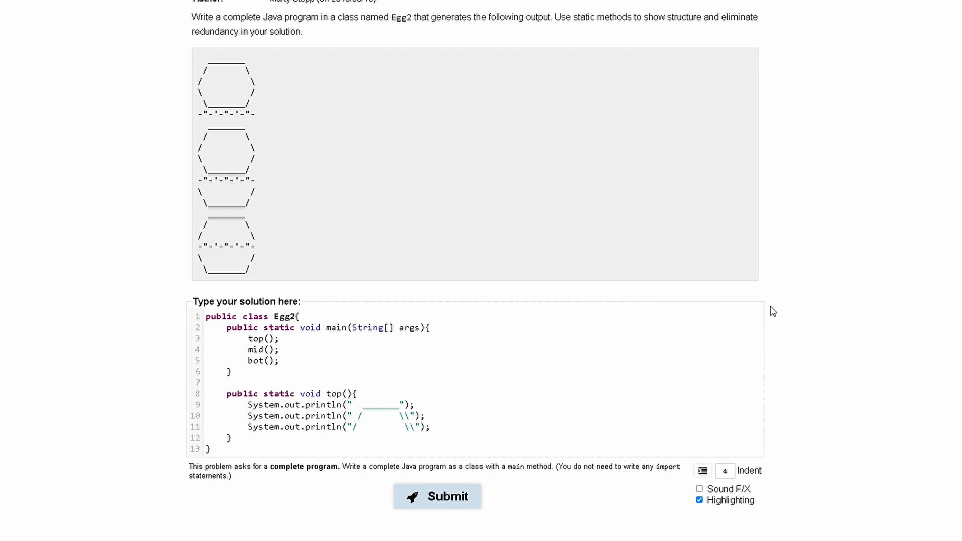
mouse_move(240, 117)
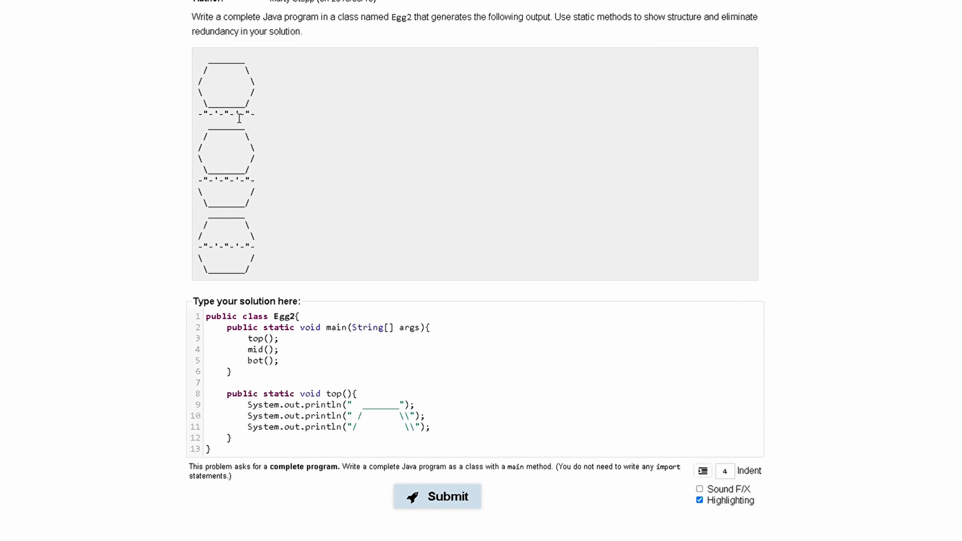
mouse_move(448, 441)
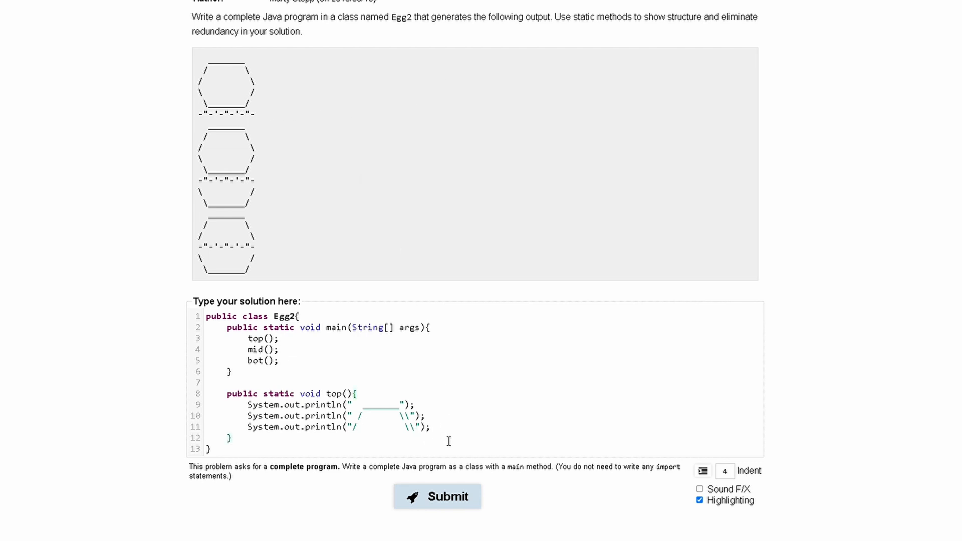
- Write mid() printing the -"-'-"-'-"- band line
text(public)
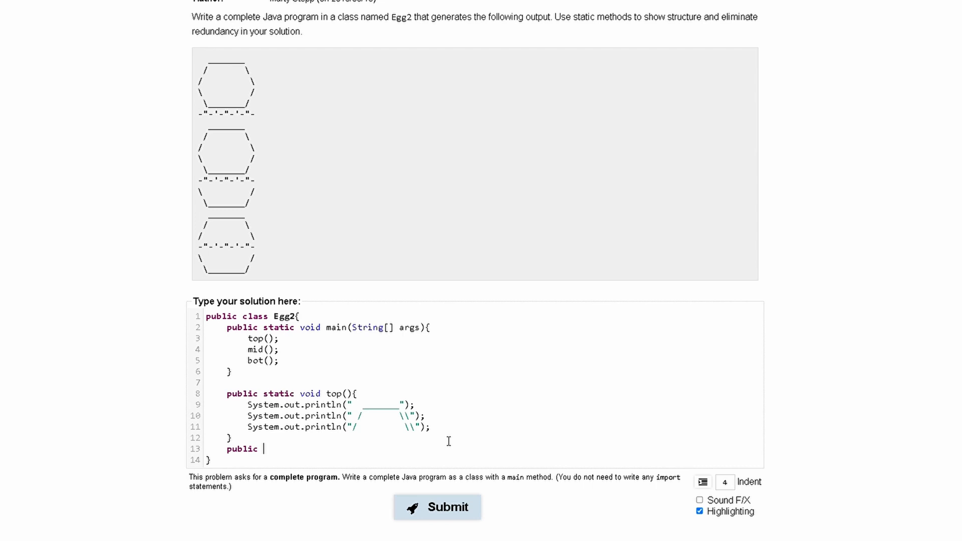
text(static)
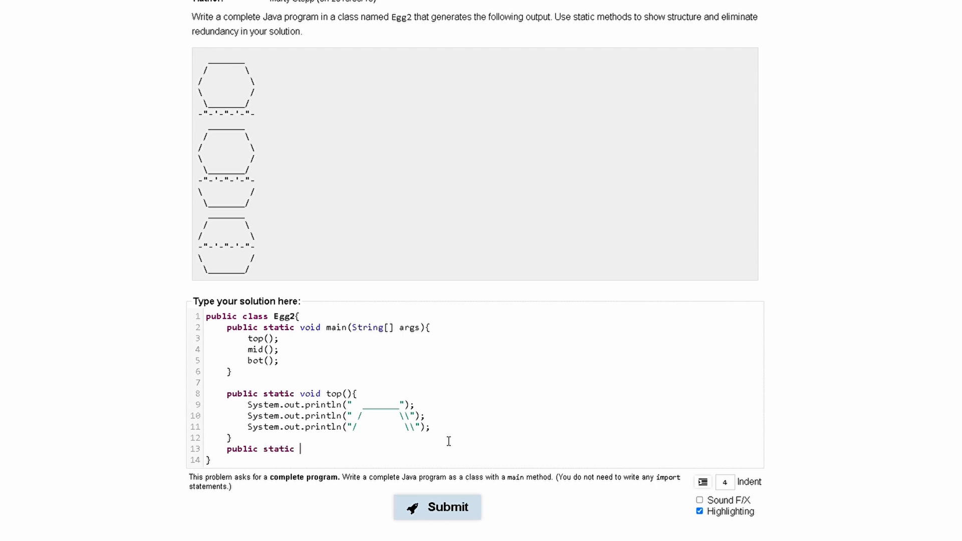
text(void mid()
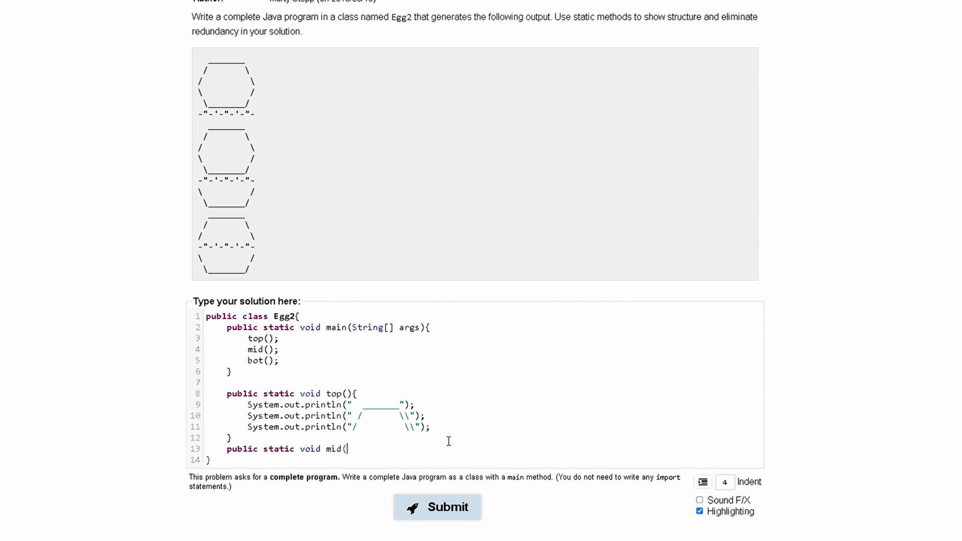
text(){)
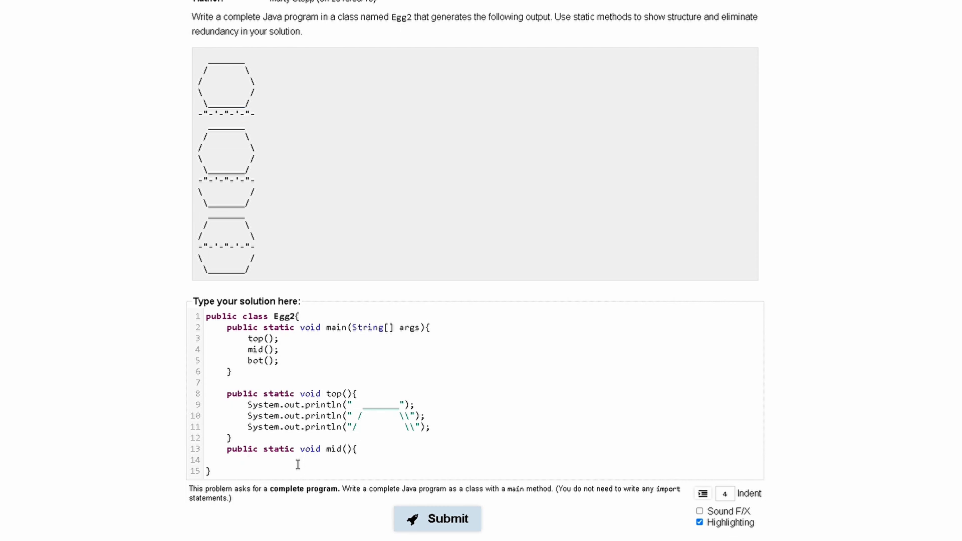
mouse_move(292, 341)
text(System.out.println("");)
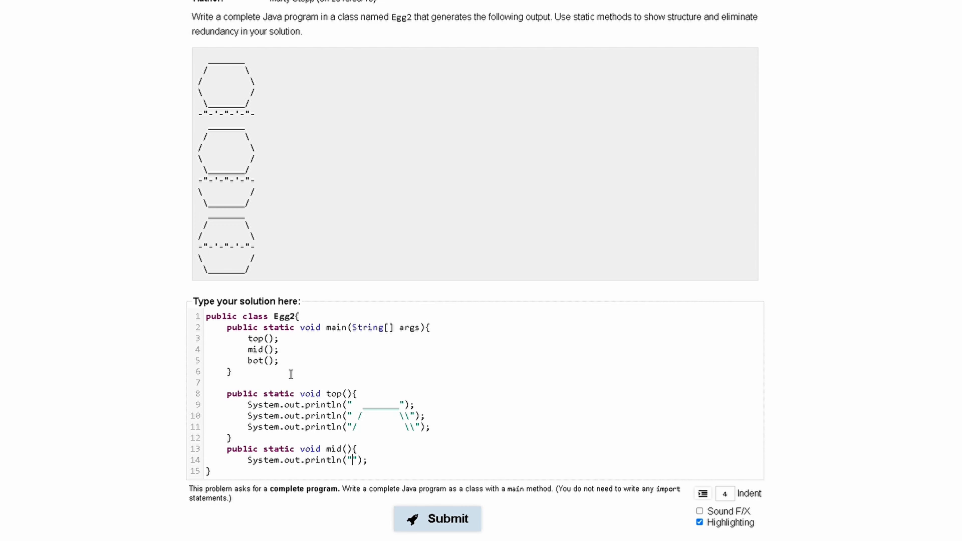
text(-"-'-"-'-"-)
text(})
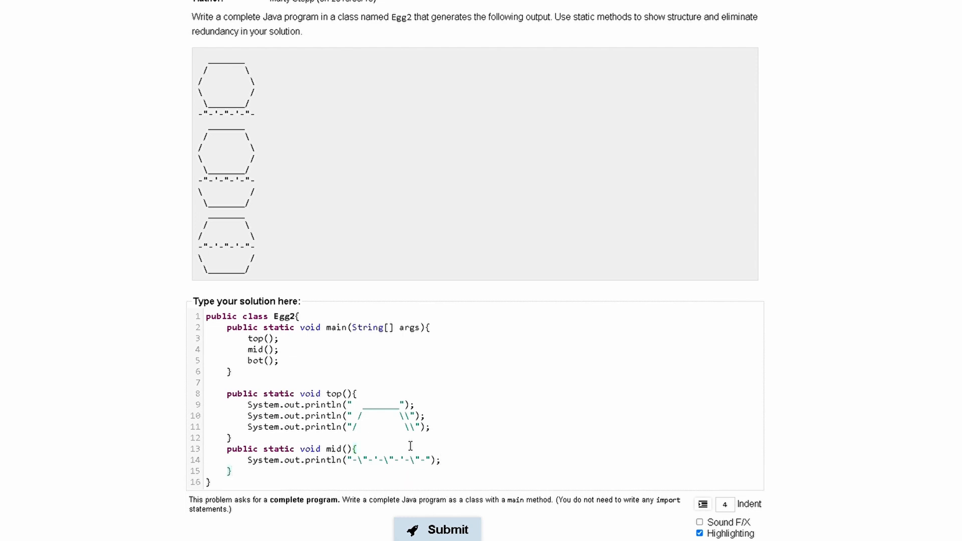
text(pun)
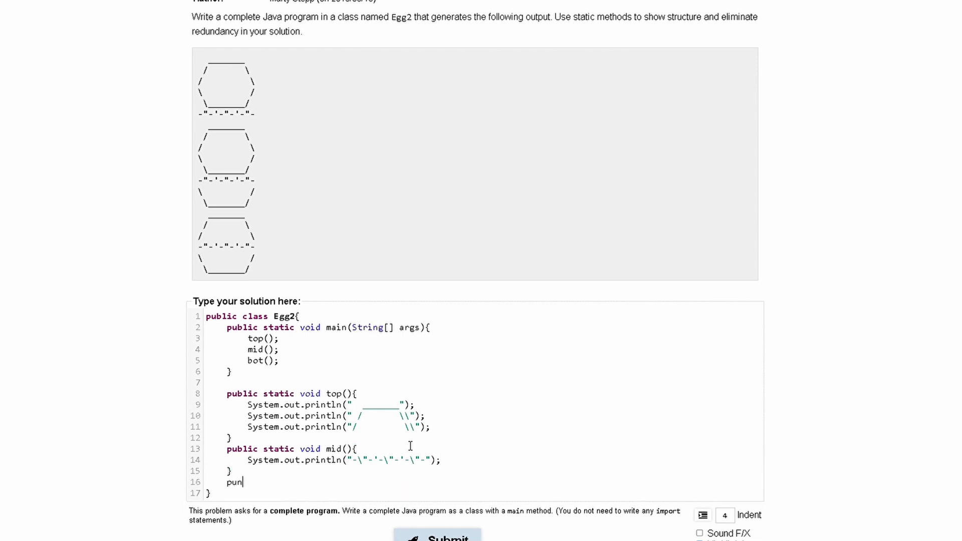
- Write bot() with two println statements for the egg's lower outline rows
text(publ)
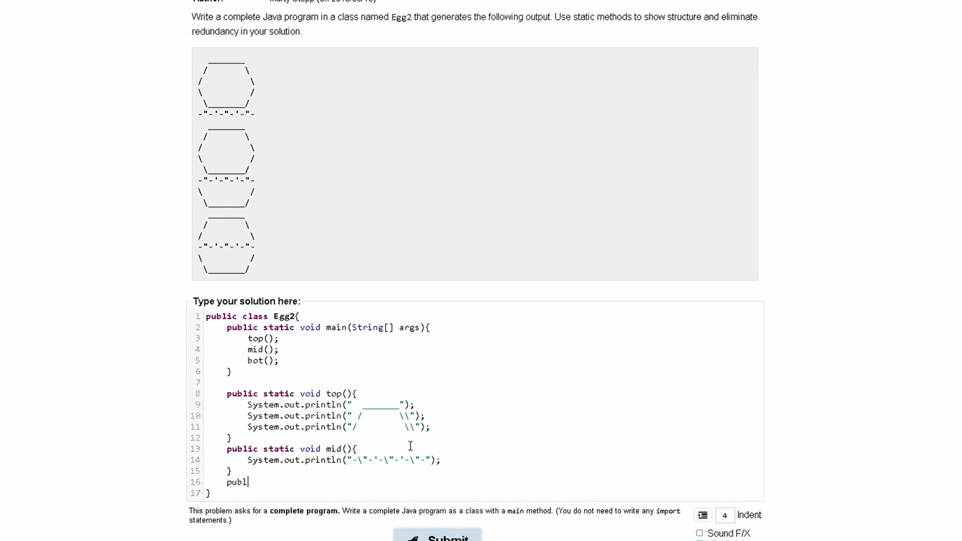
text(ic stati)
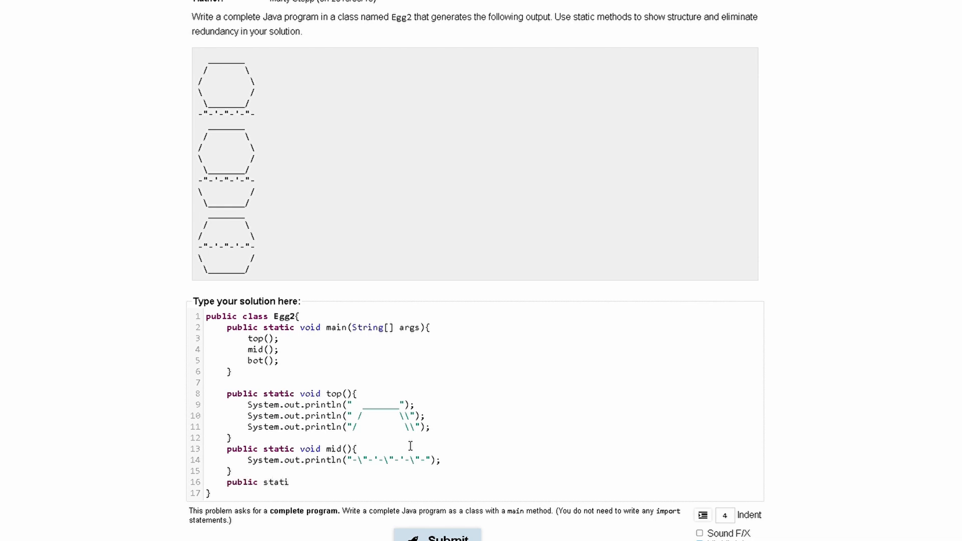
text(c void)
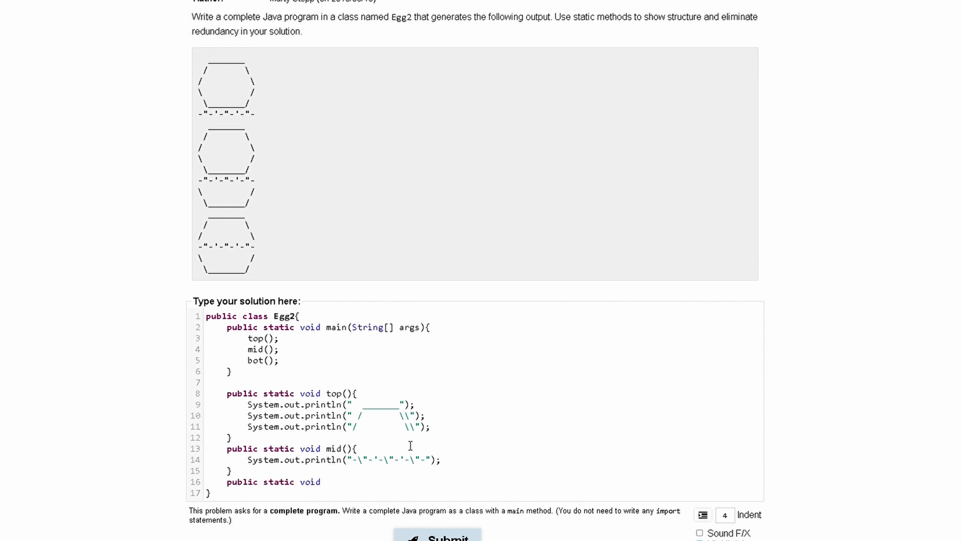
text(bot(){)
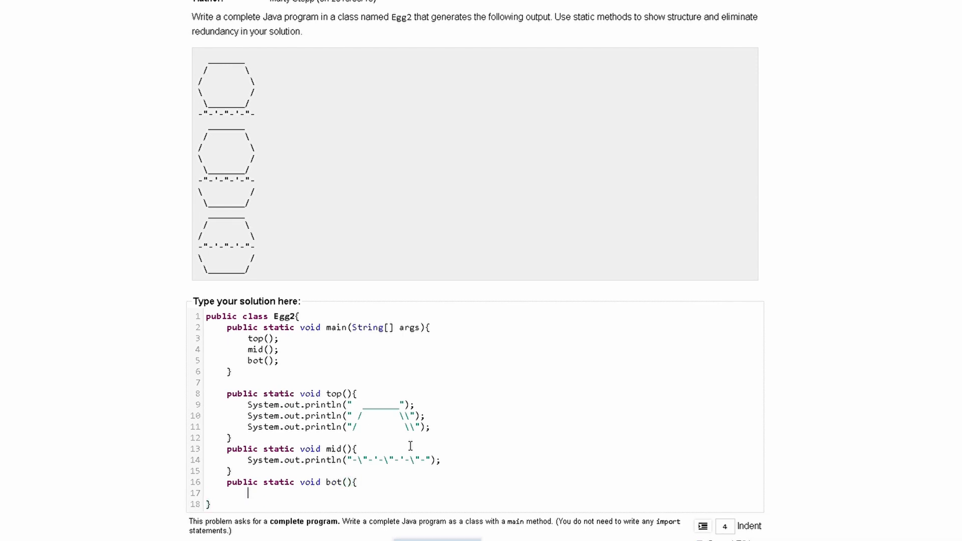
mouse_move(297, 349)
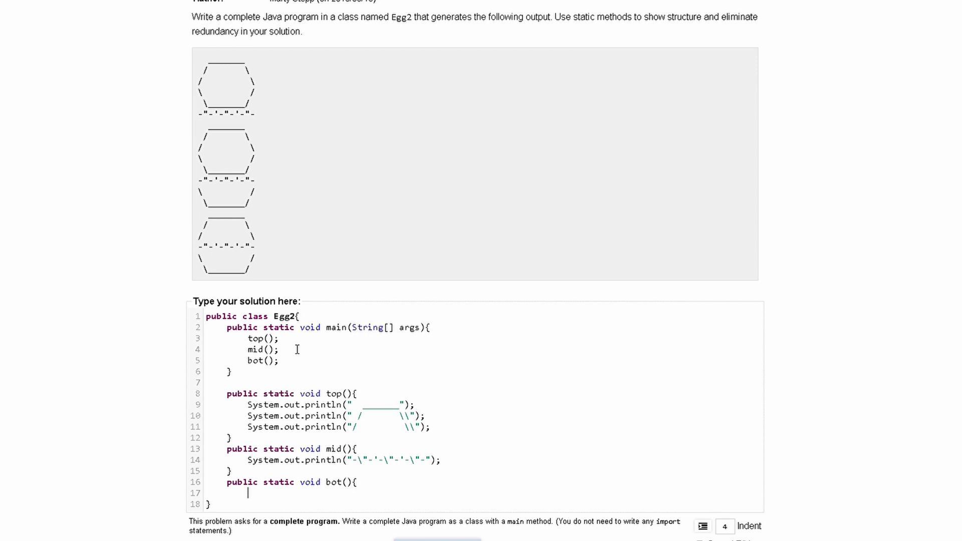
mouse_move(270, 296)
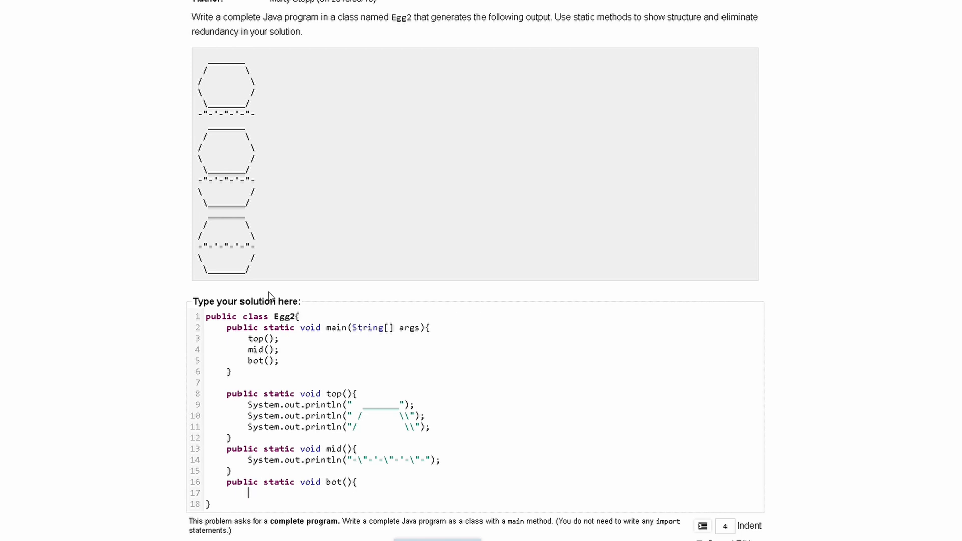
text(System.out.println("");)
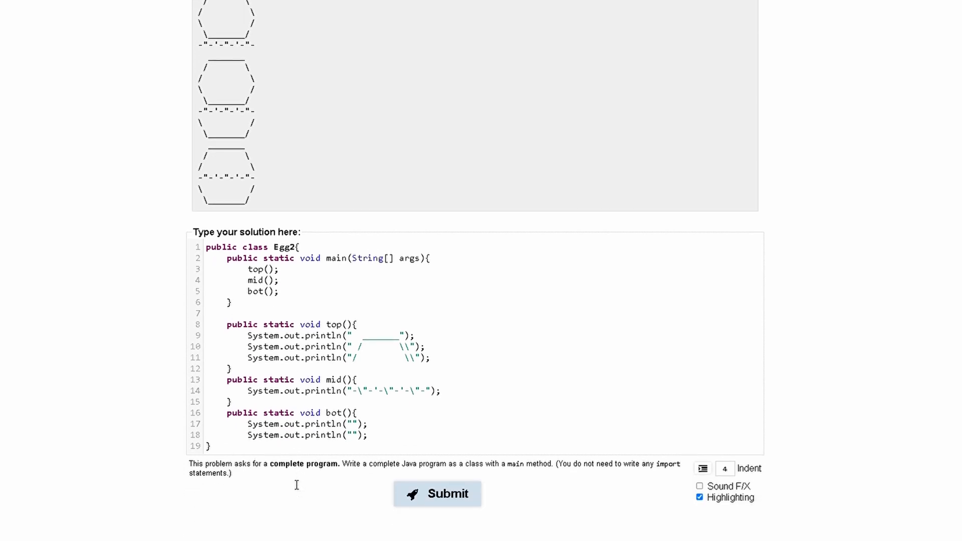
mouse_move(219, 194)
text( \\_______/)
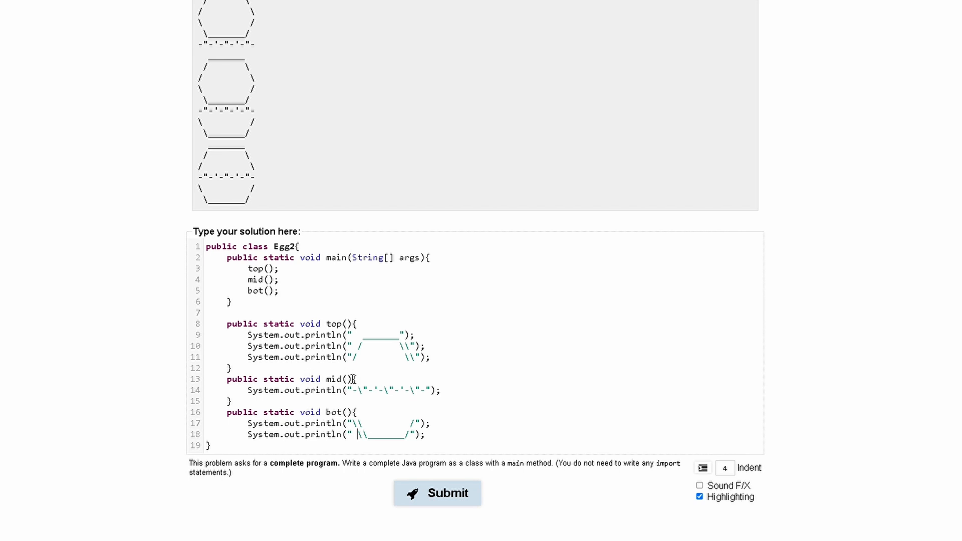
scroll(up, 3)
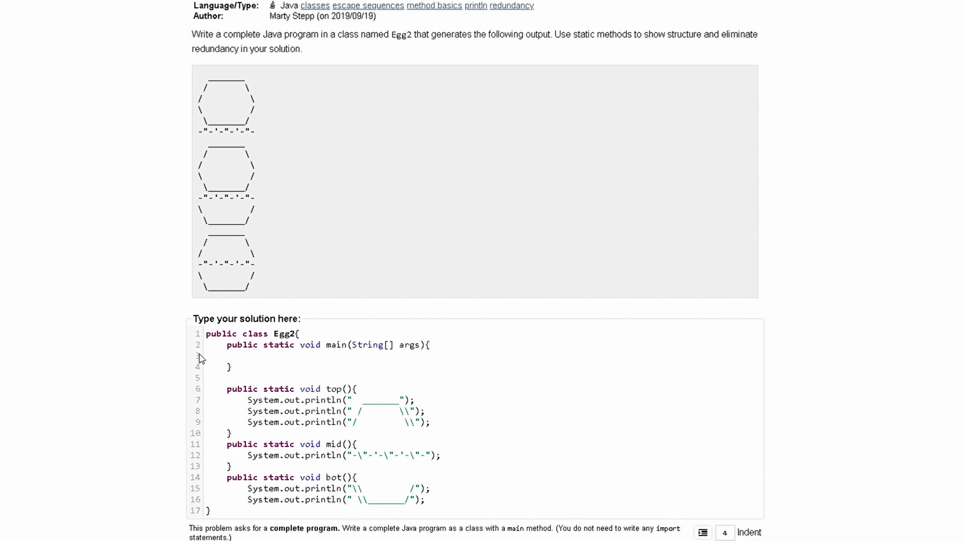
- Call top(); bot(); mid(); as the first group in main
text(top();)
text(botto)
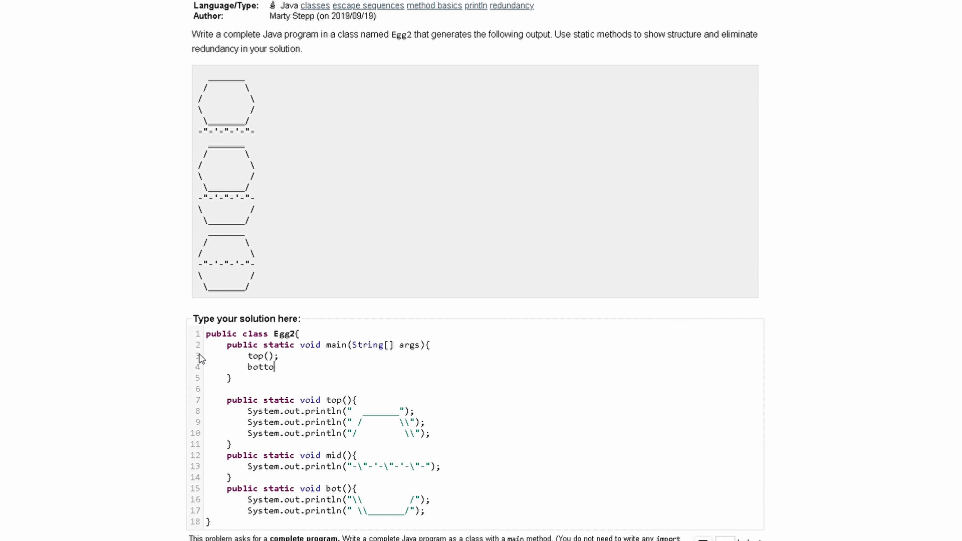
text(bot();)
text(mid)
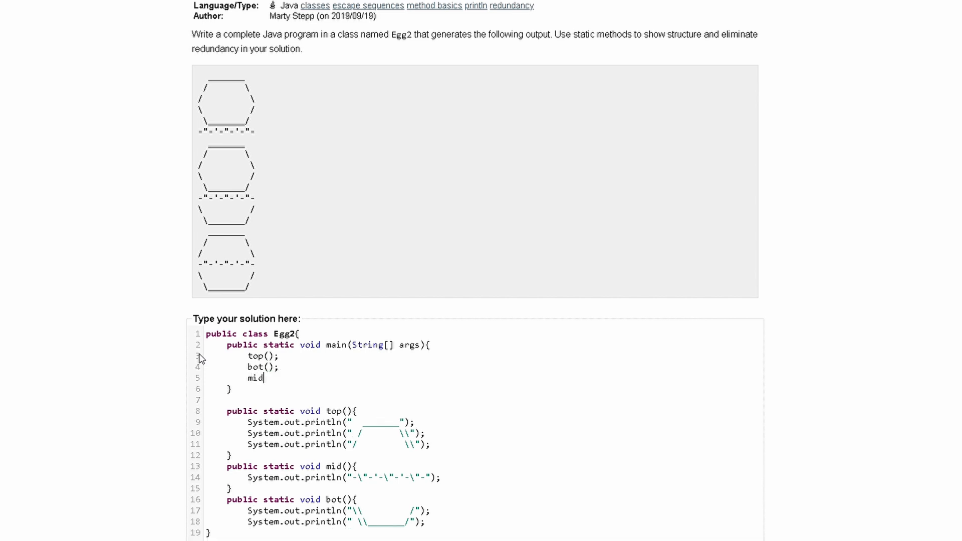
text(();)
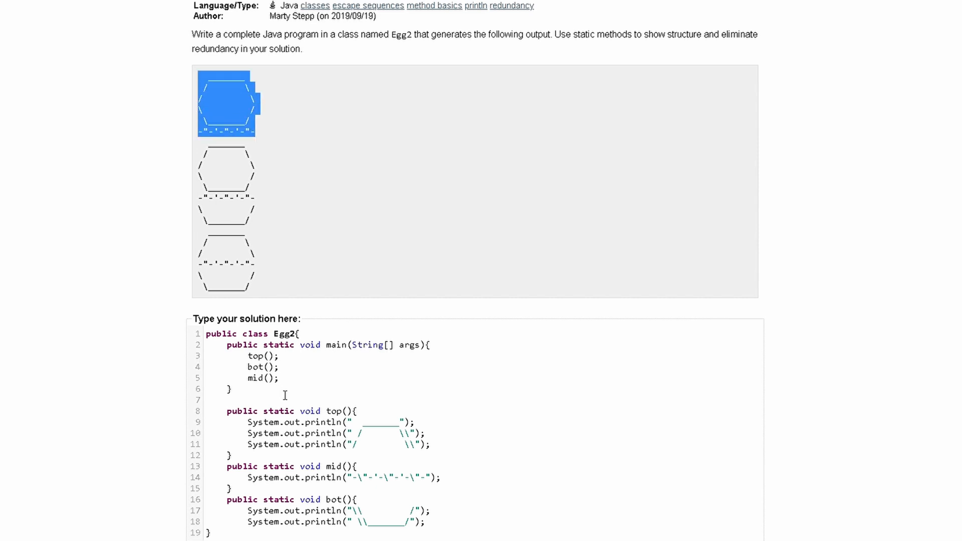
key(enter)
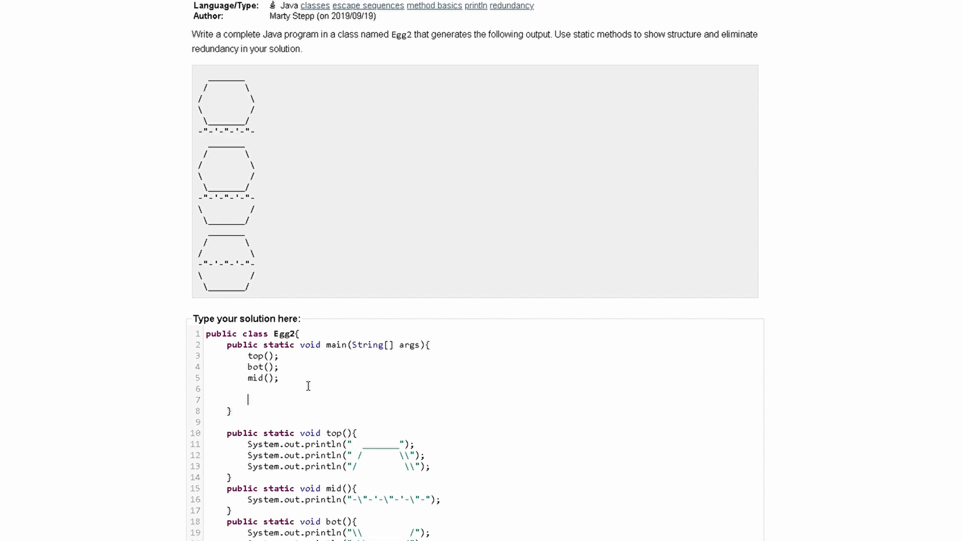
- Add the second group of calls: top(); bot(); mid(); bot();
text(top())
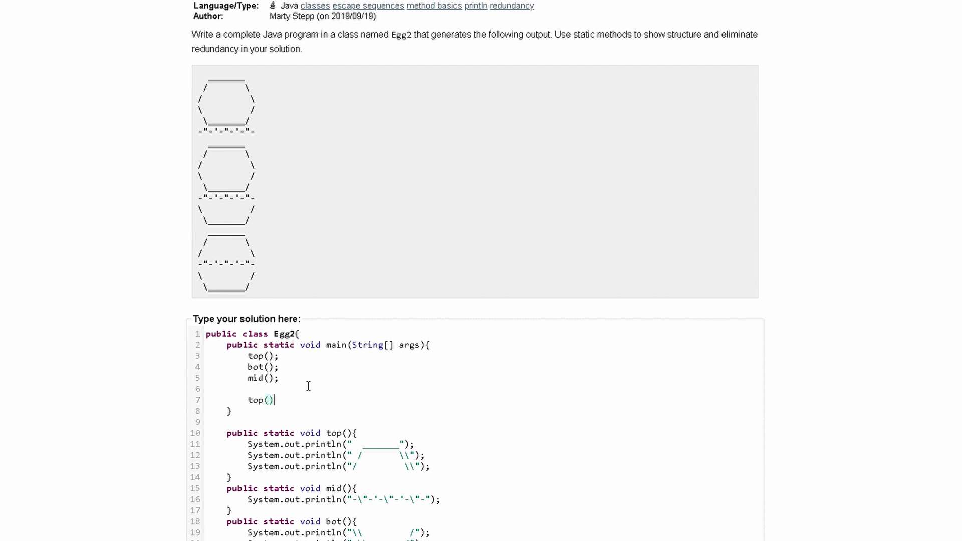
text(;)
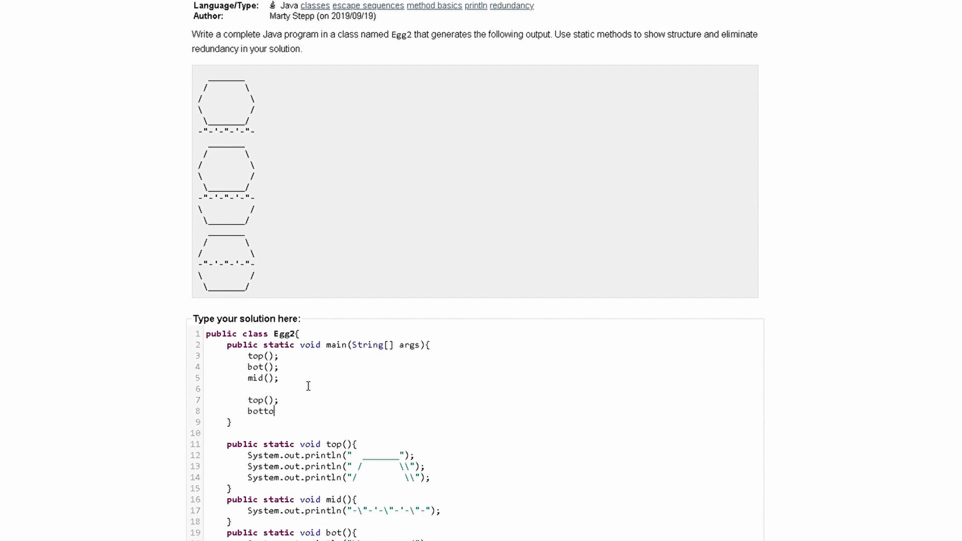
text(m)
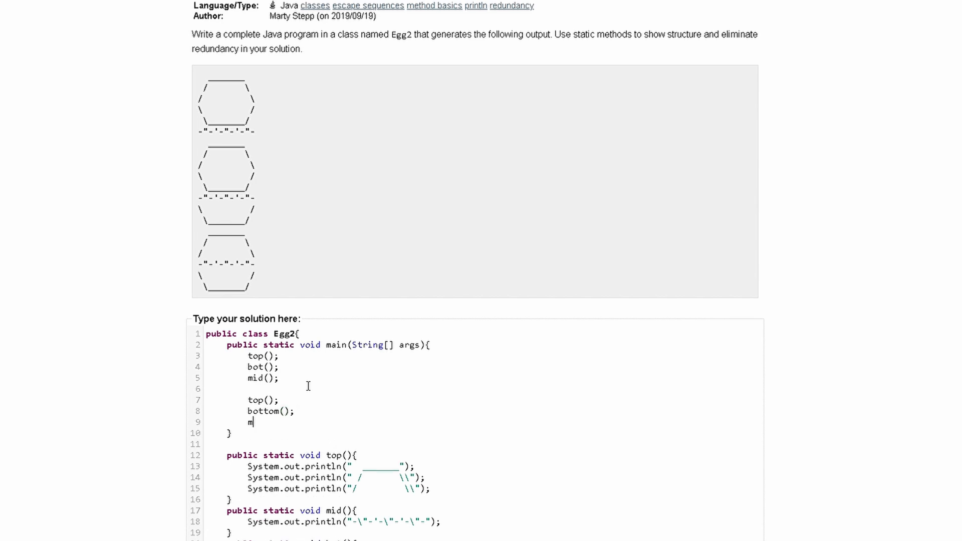
text(id()')
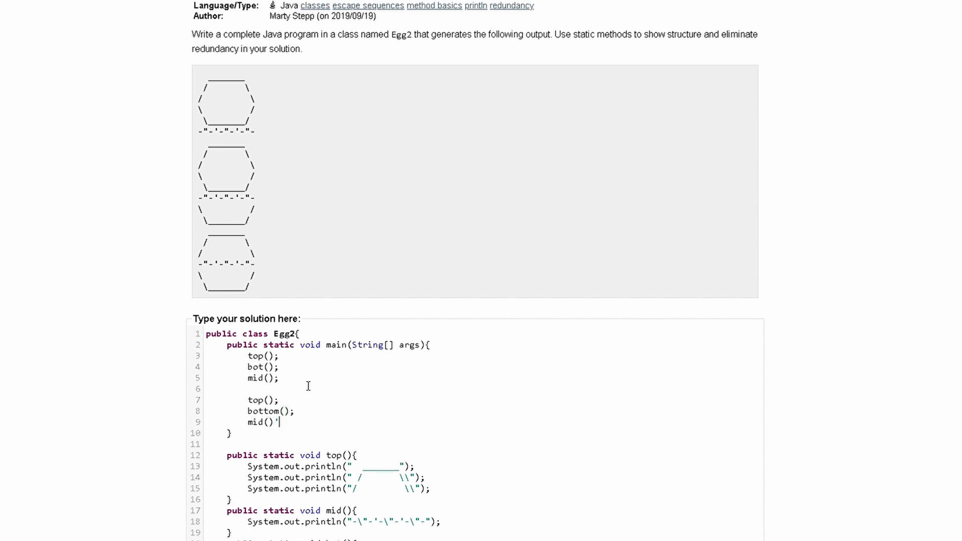
text(bott)
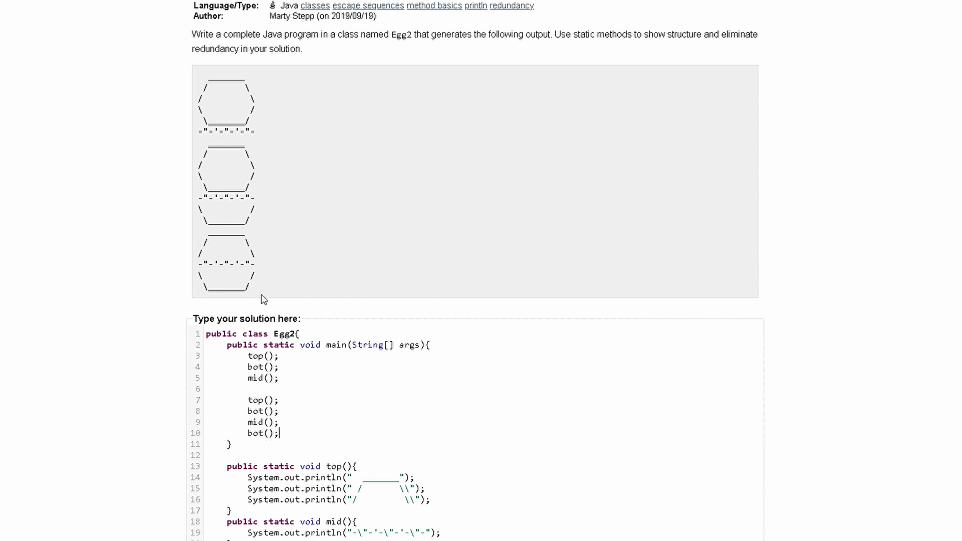
key(enter)
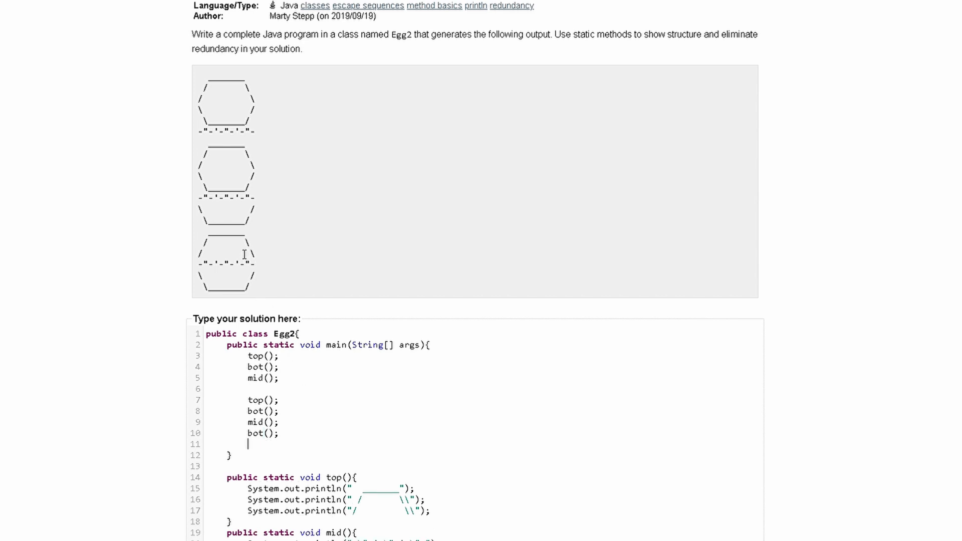
- Add the final group of calls: top(); mid(); bot();
text(top())
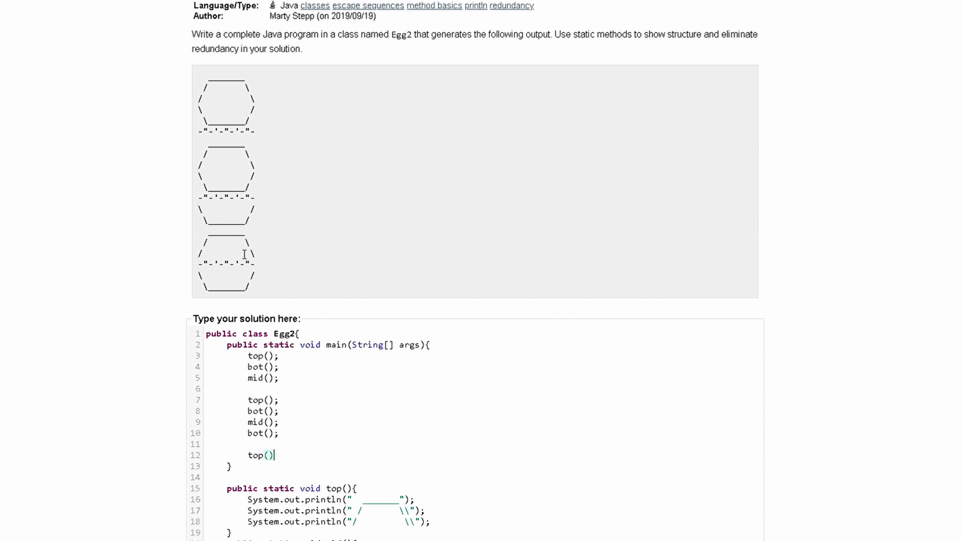
text(;)
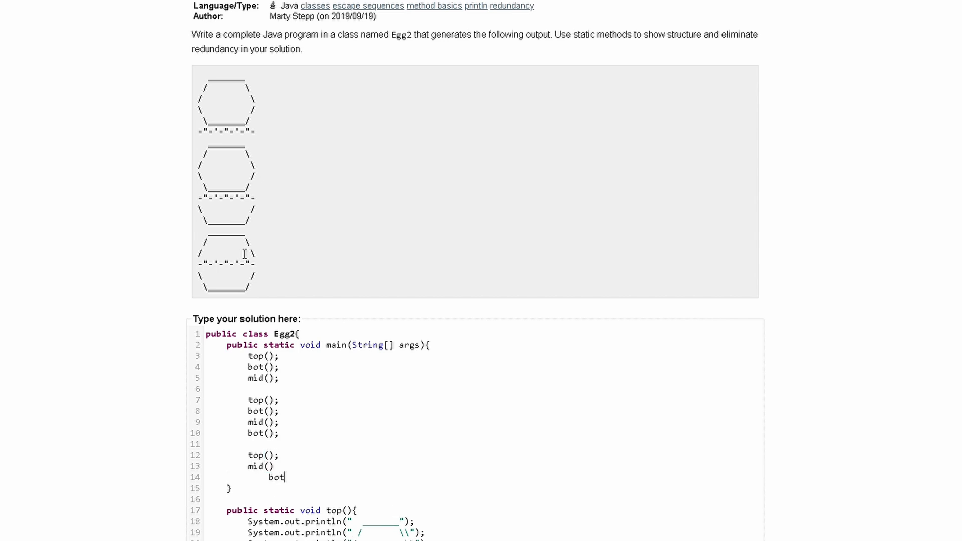
text(();)
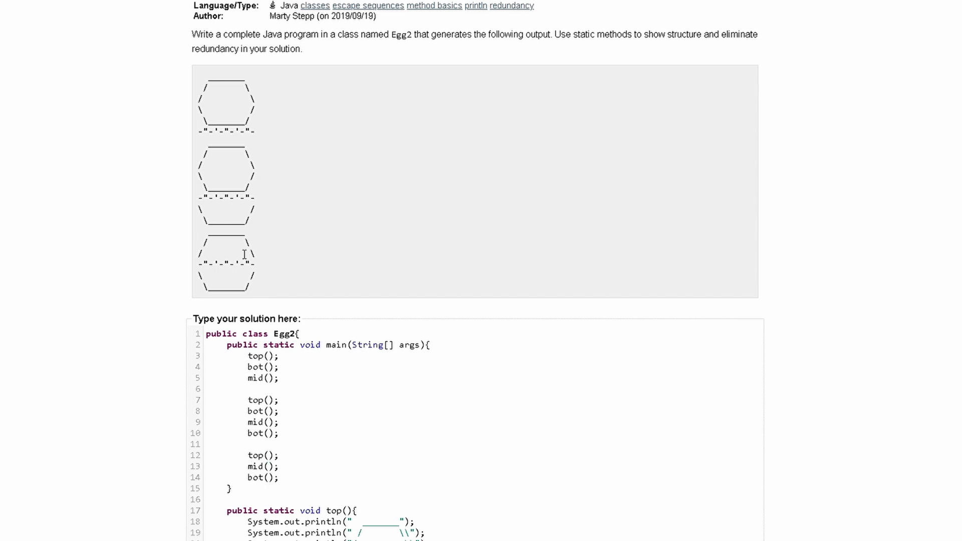
scroll(down, 3)
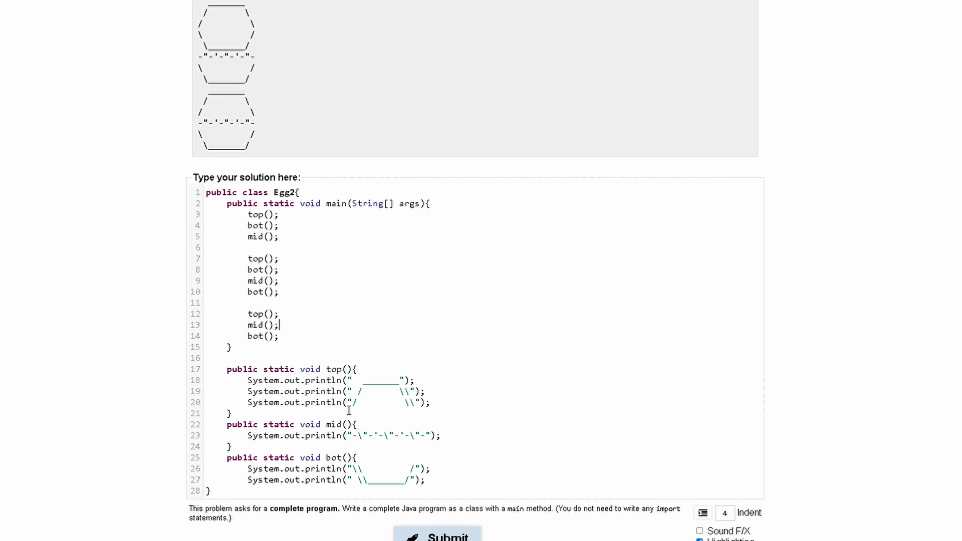
scroll(up, 3)
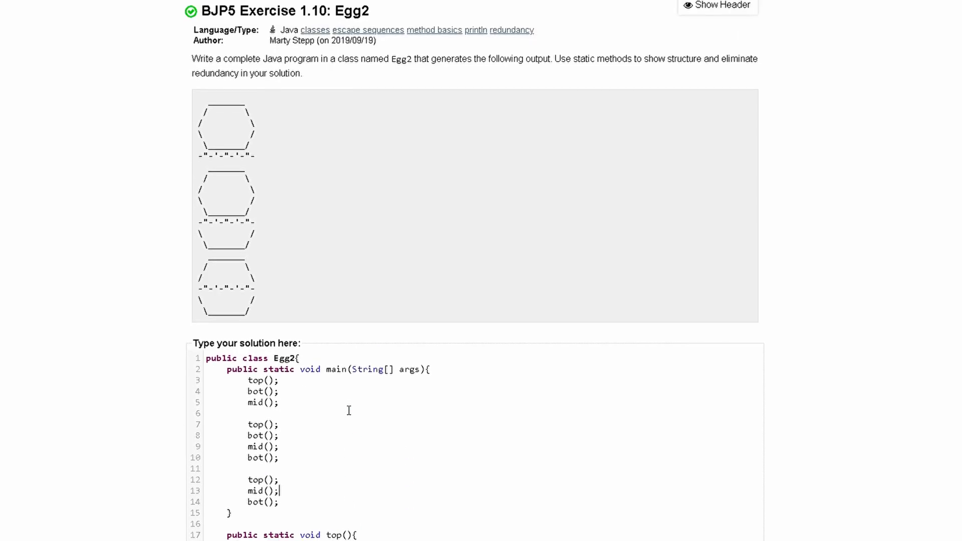
- Submit, add bot()'s missing closing brace, and resubmit to pass 1 of 1 tests
scroll(down, 3)
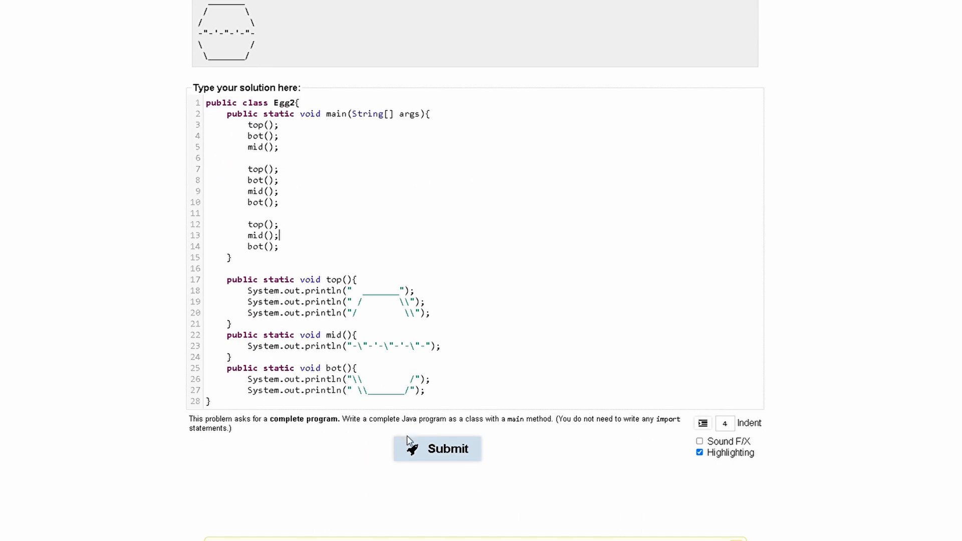
click(438, 449)
text(})
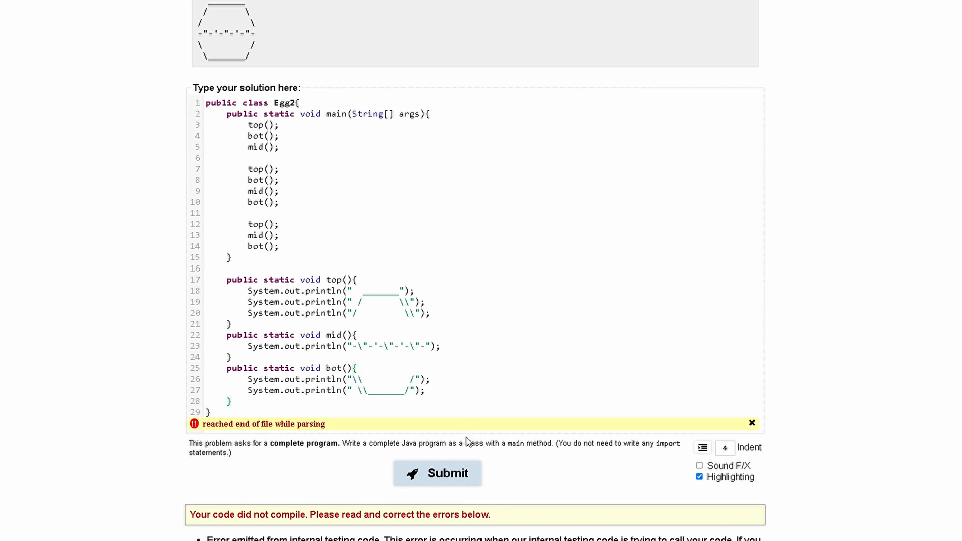
click(437, 473)
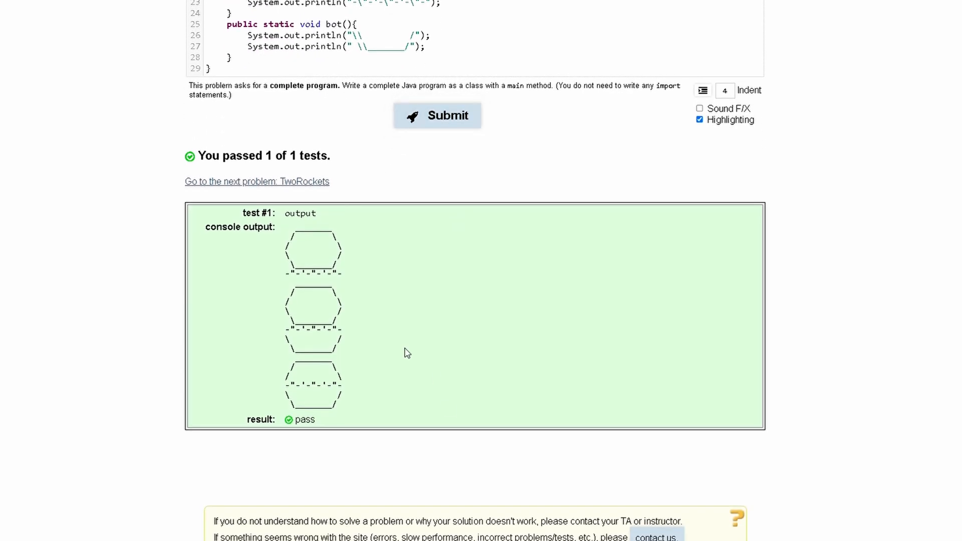
- Scroll through the passing result, code and problem statement to compare the egg output
scroll(up, 3)
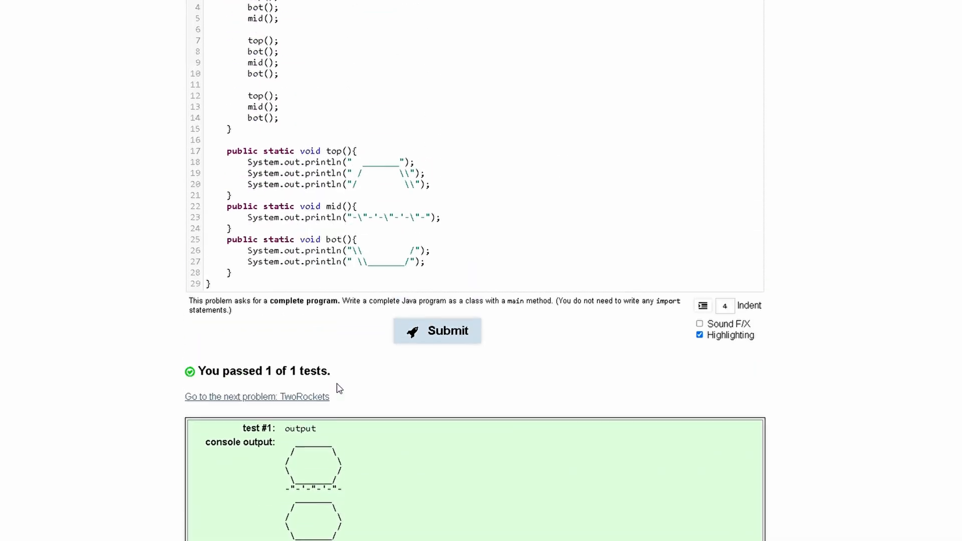
scroll(up, 3)
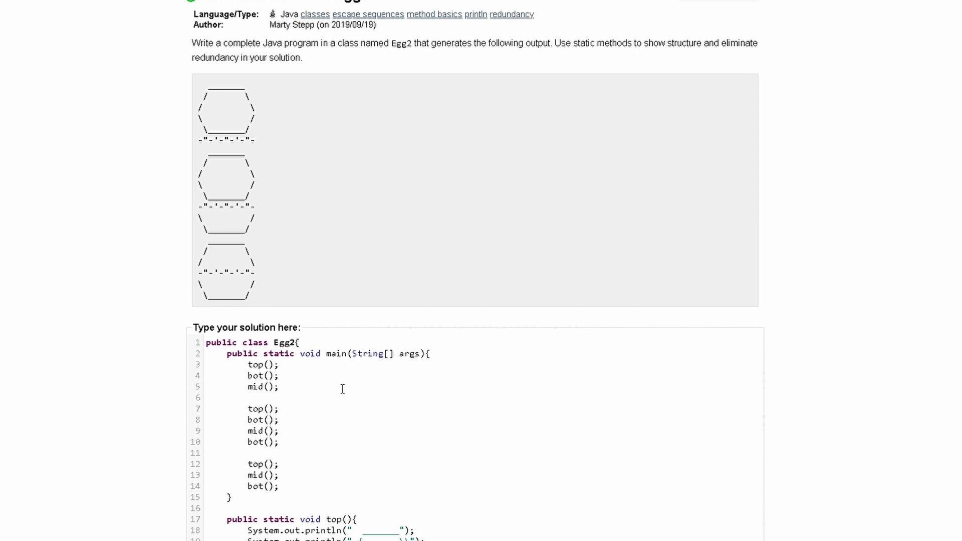
scroll(down, 3)
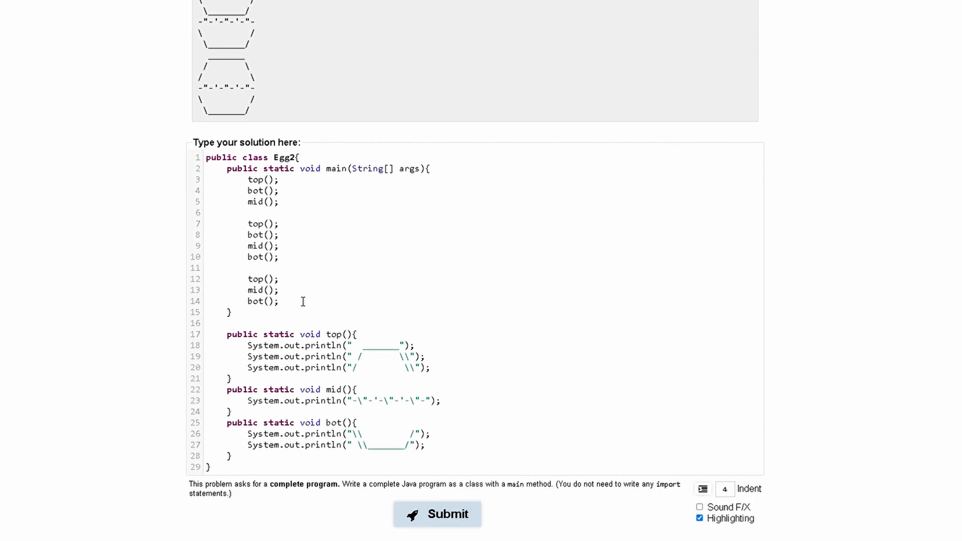
scroll(up, 3)
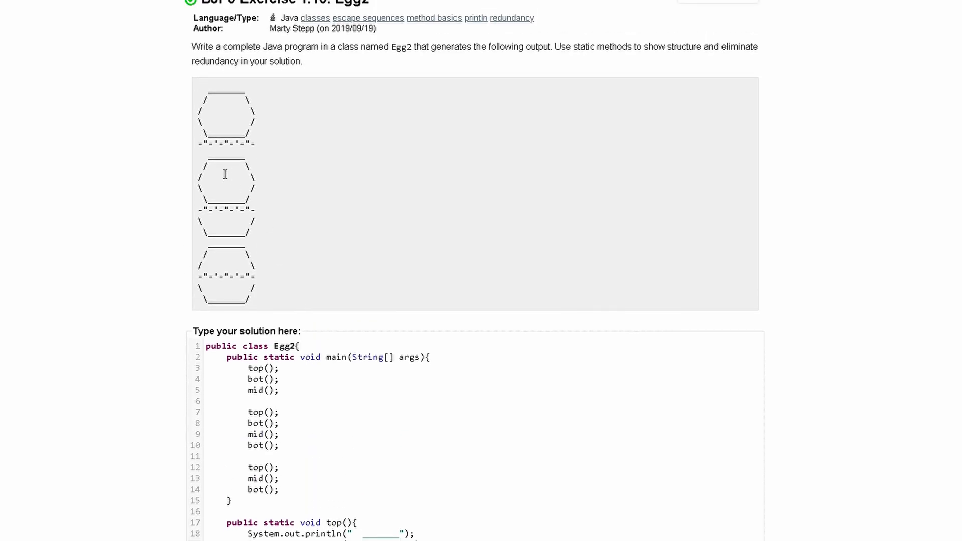
mouse_move(501, 349)
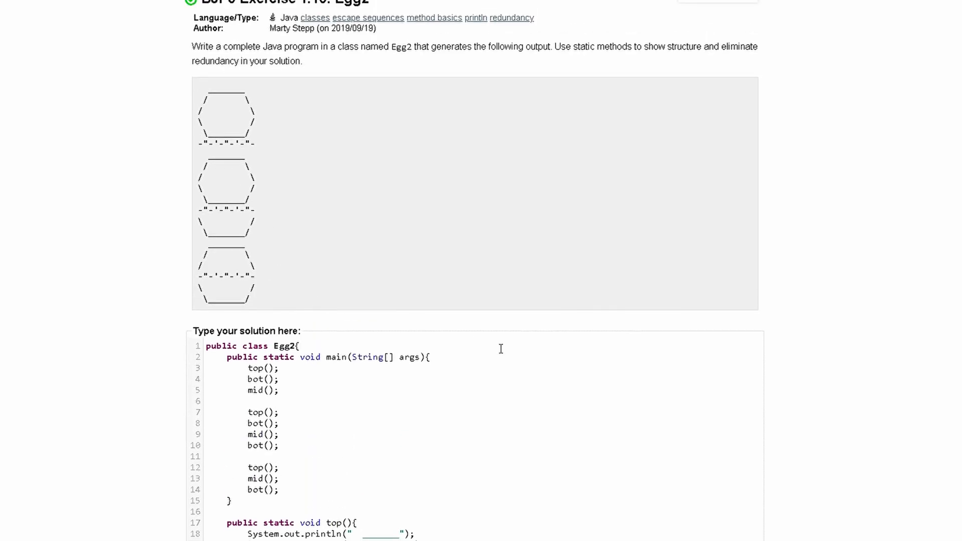
mouse_move(566, 317)
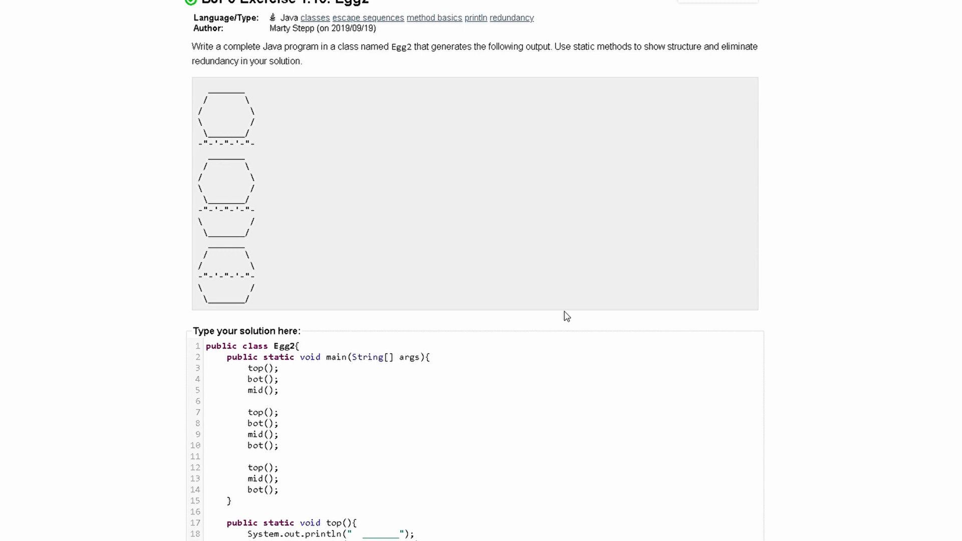